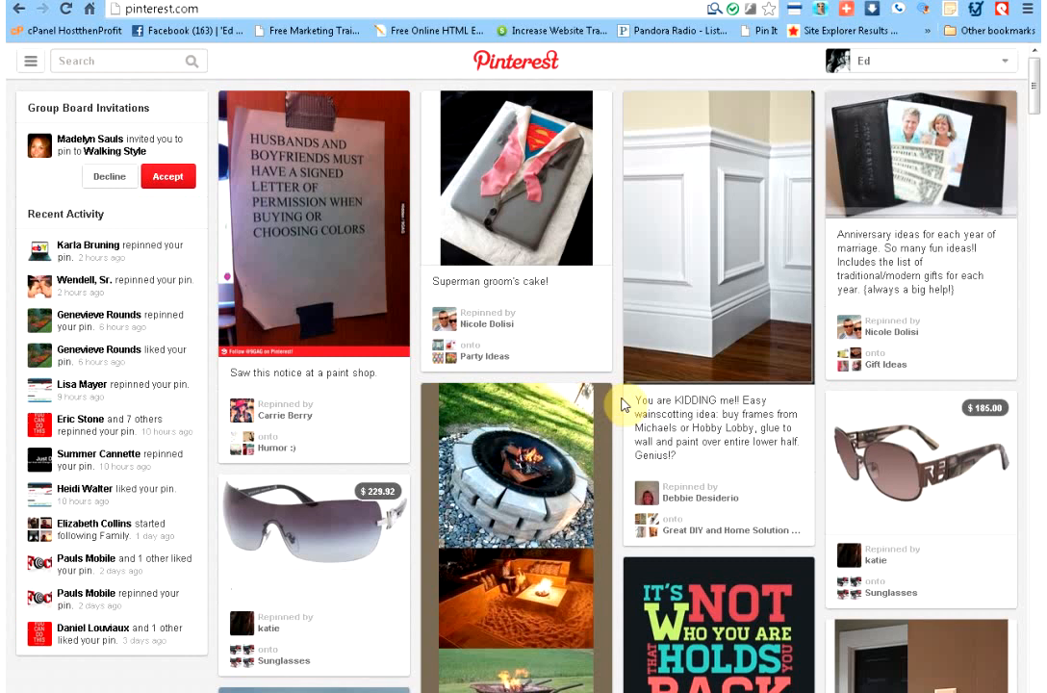
pyautogui.moveTo(718, 241)
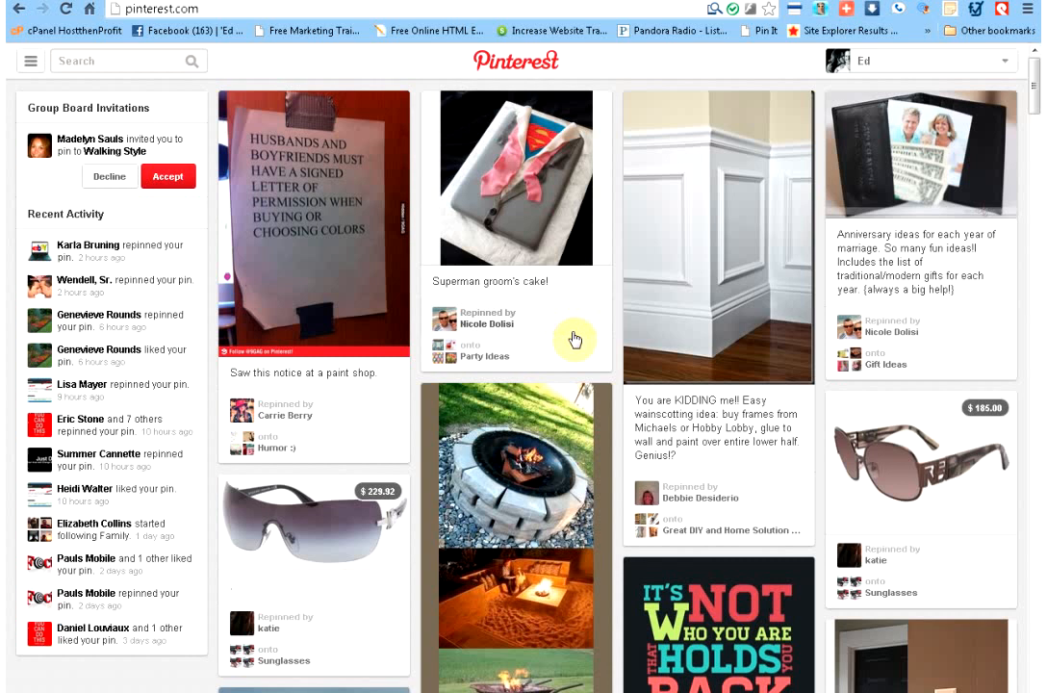
# - Open the profile's boards list and scroll down to Online Tools, Dream Board and Work From Home boards
pyautogui.click(920, 59)
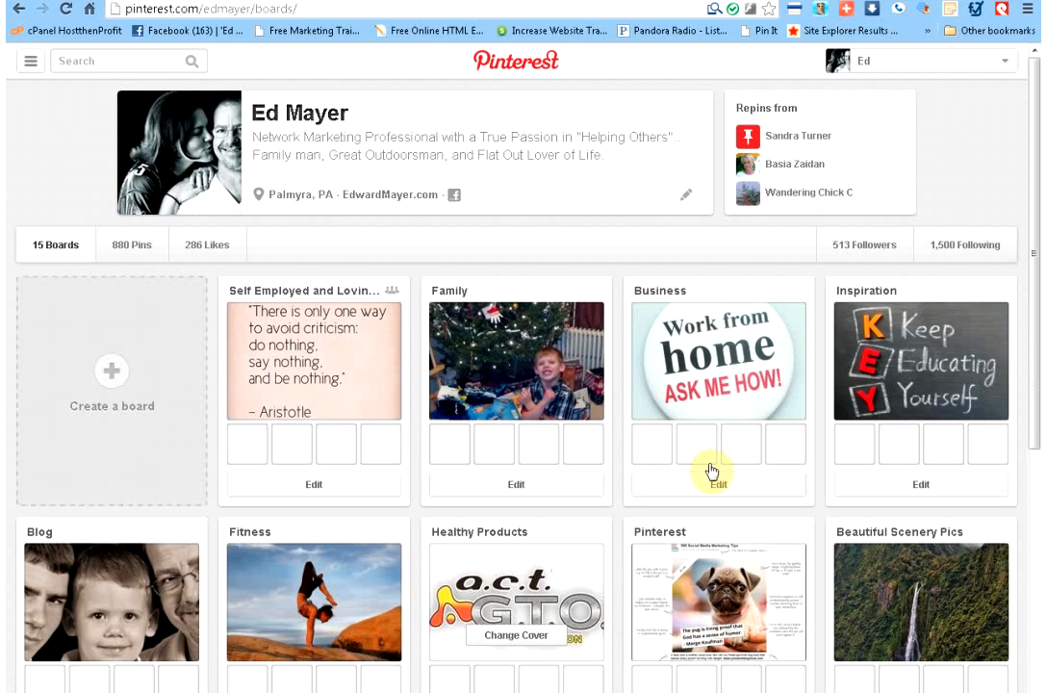
pyautogui.scroll(-3)
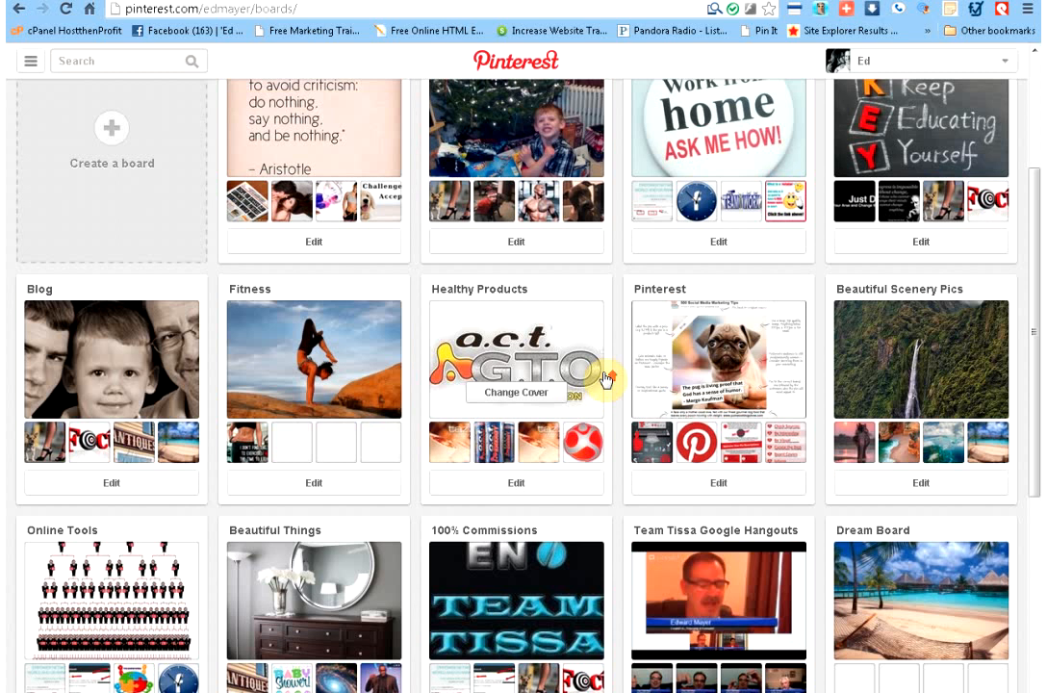
pyautogui.scroll(-3)
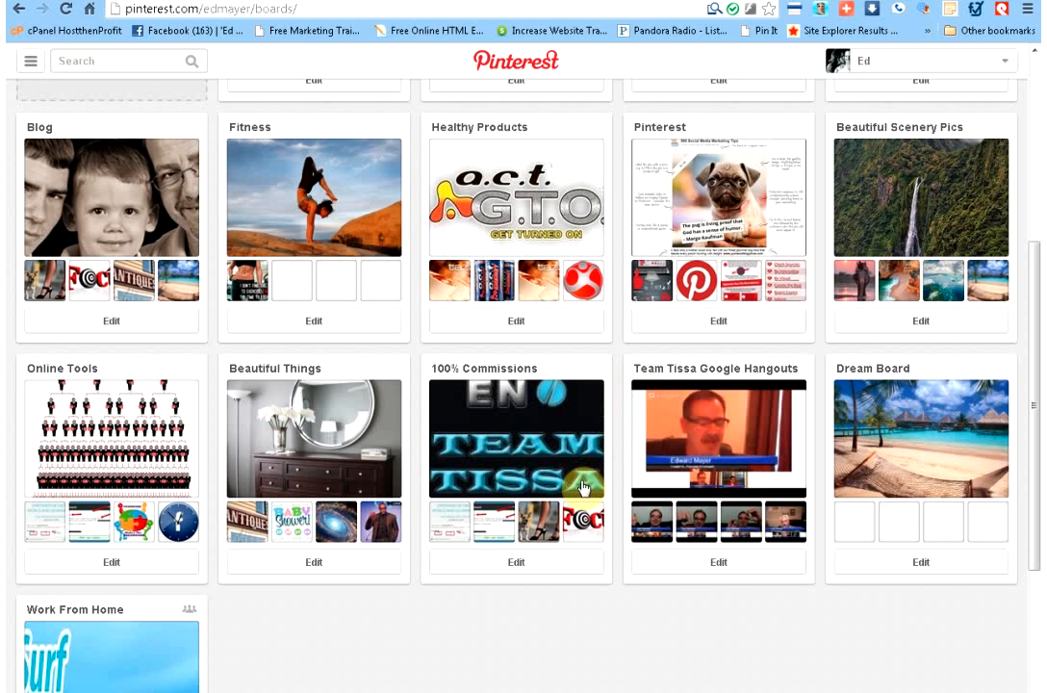
pyautogui.moveTo(701, 454)
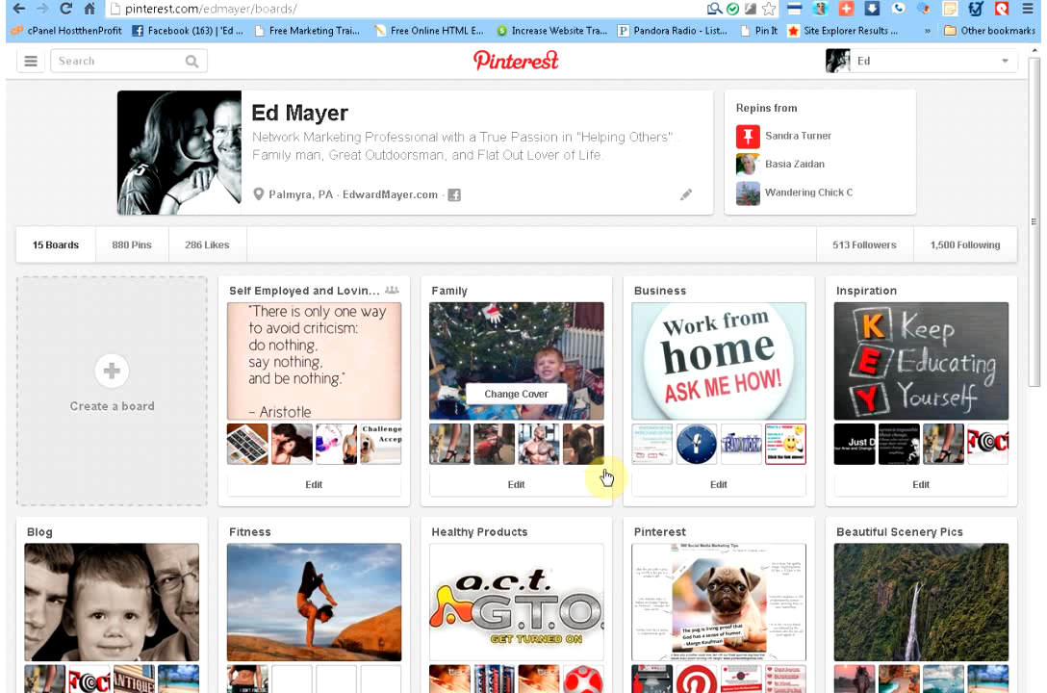
pyautogui.moveTo(605, 478)
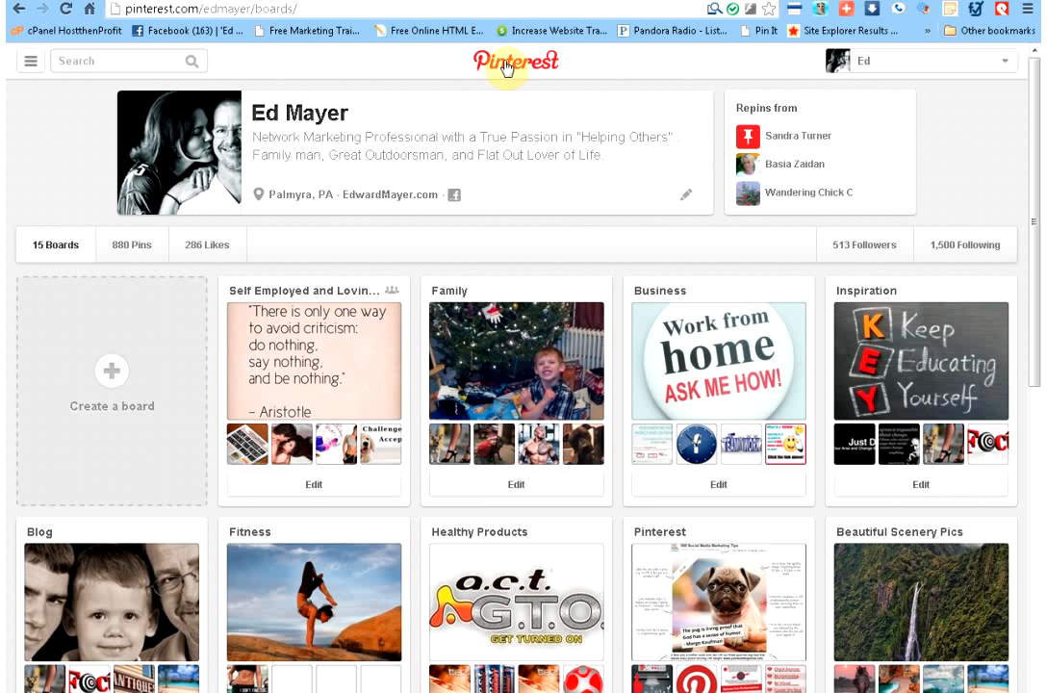
# - Return to the home feed and scroll down to the It's Not Who You Are quote pin
pyautogui.click(516, 62)
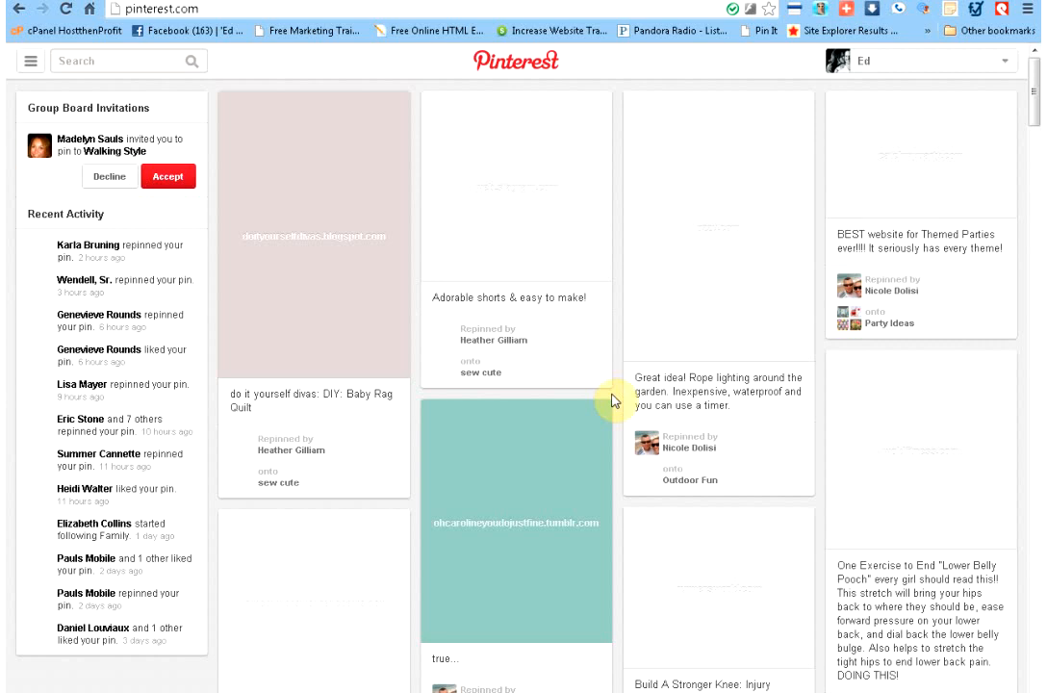
pyautogui.scroll(-3)
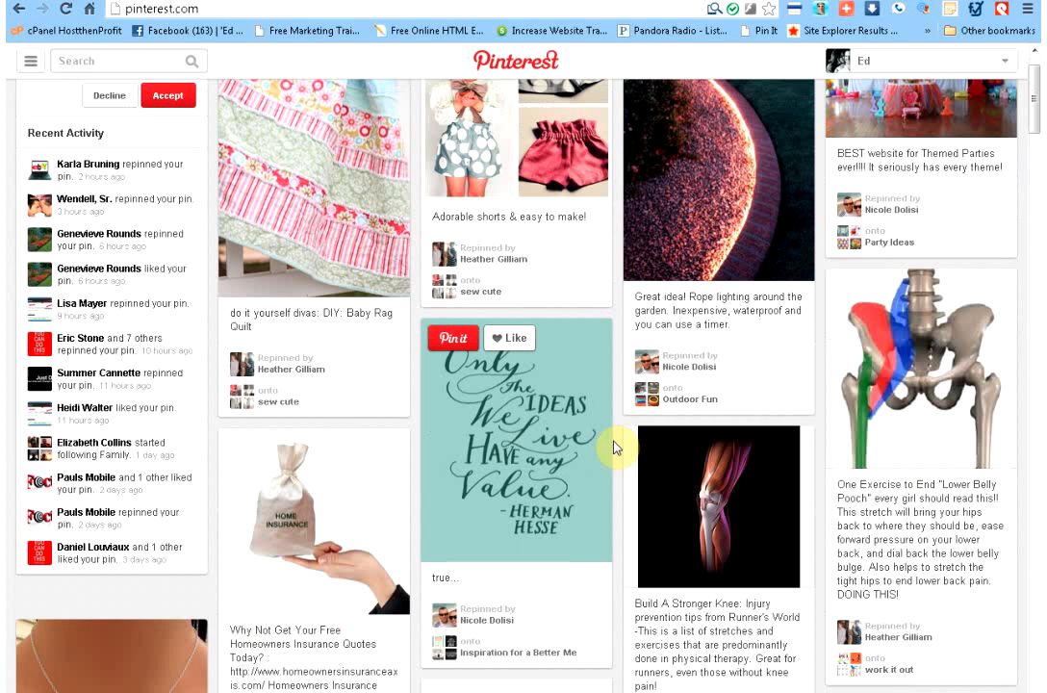
pyautogui.scroll(-3)
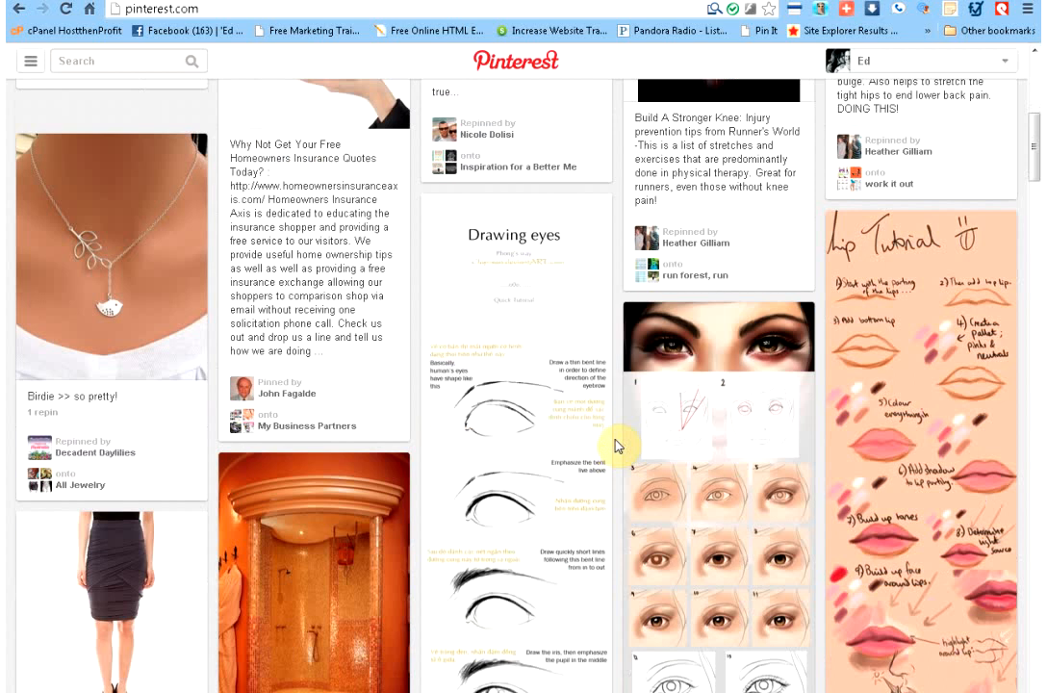
pyautogui.scroll(-3)
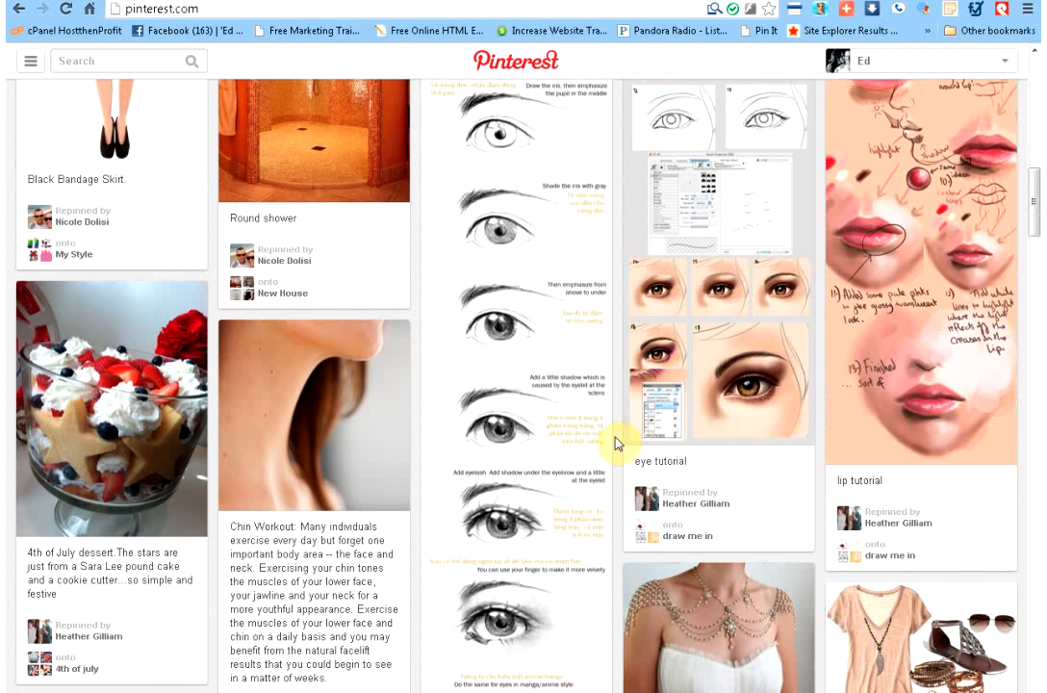
pyautogui.scroll(-3)
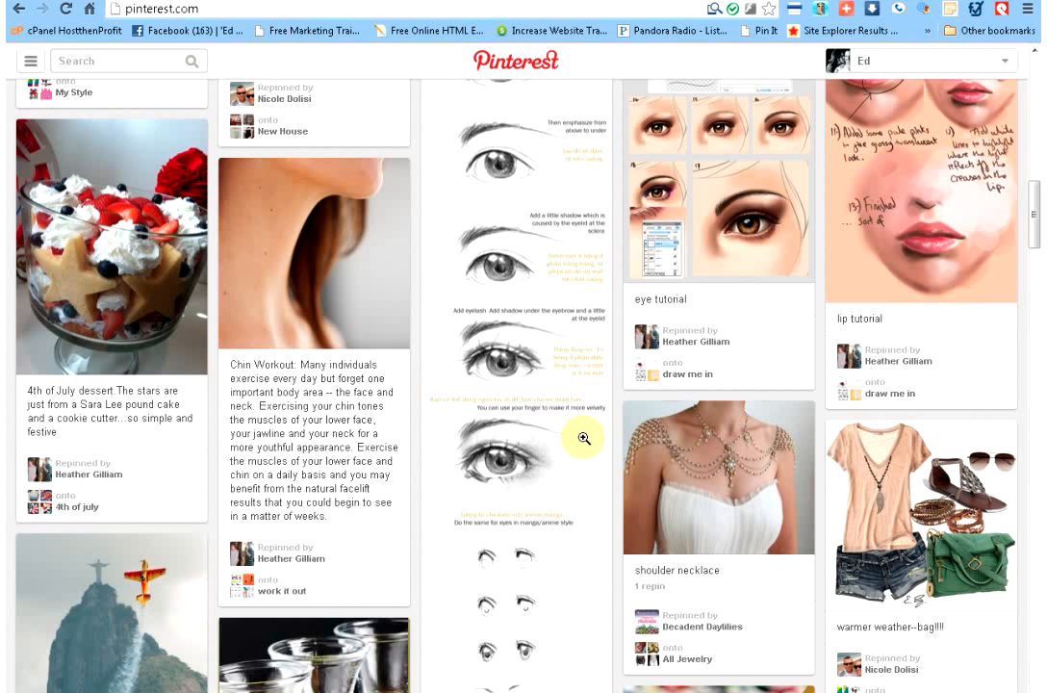
pyautogui.scroll(-3)
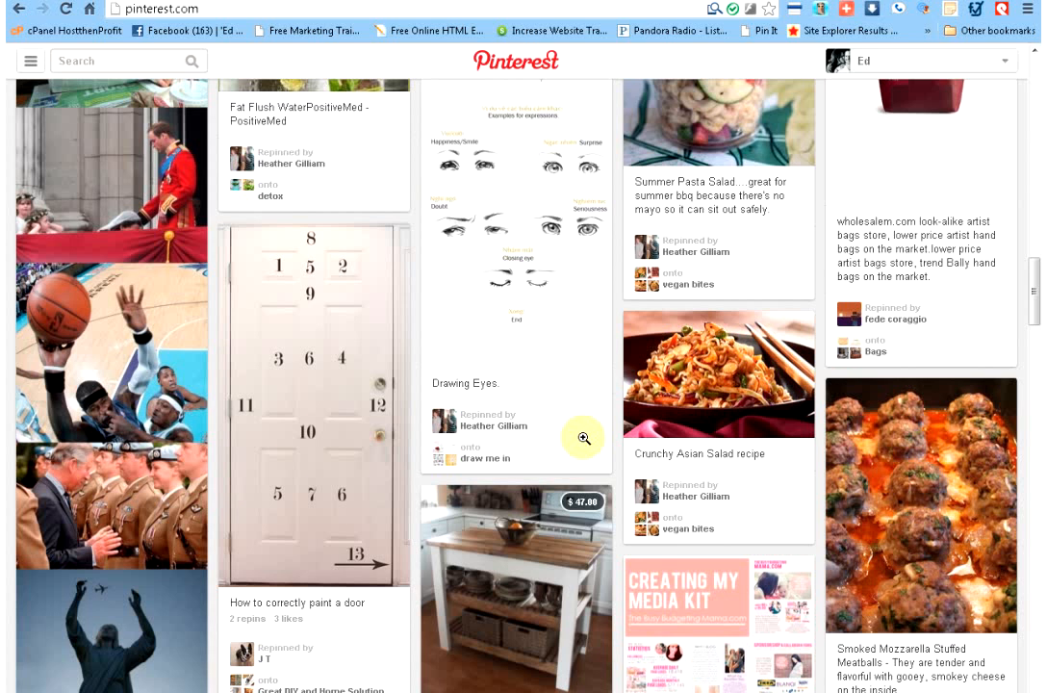
pyautogui.scroll(-3)
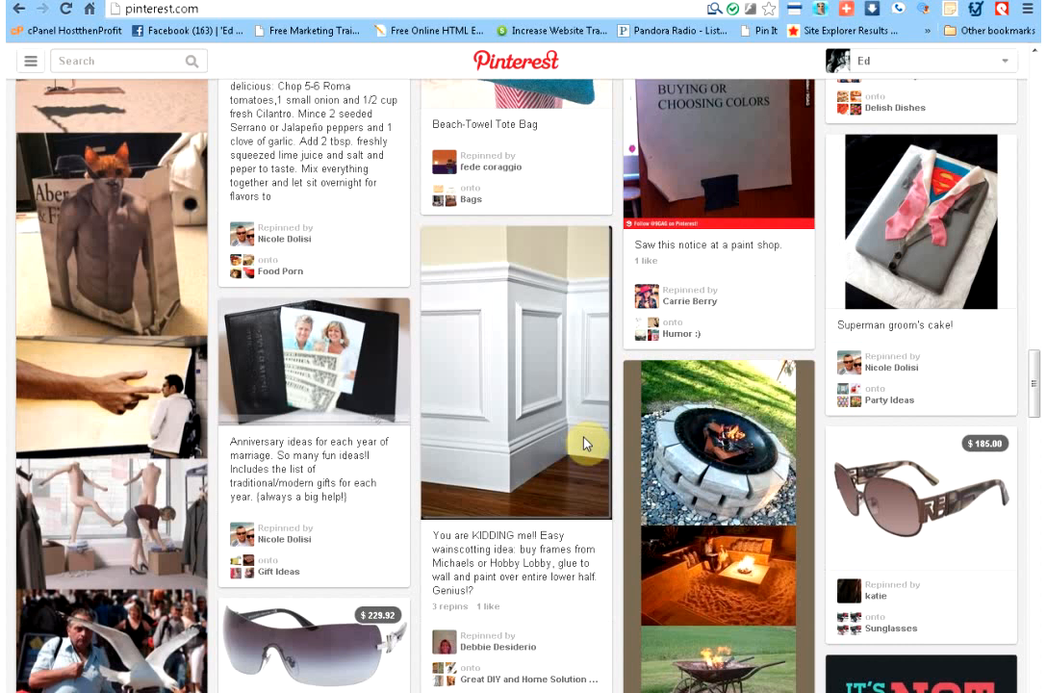
pyautogui.scroll(-3)
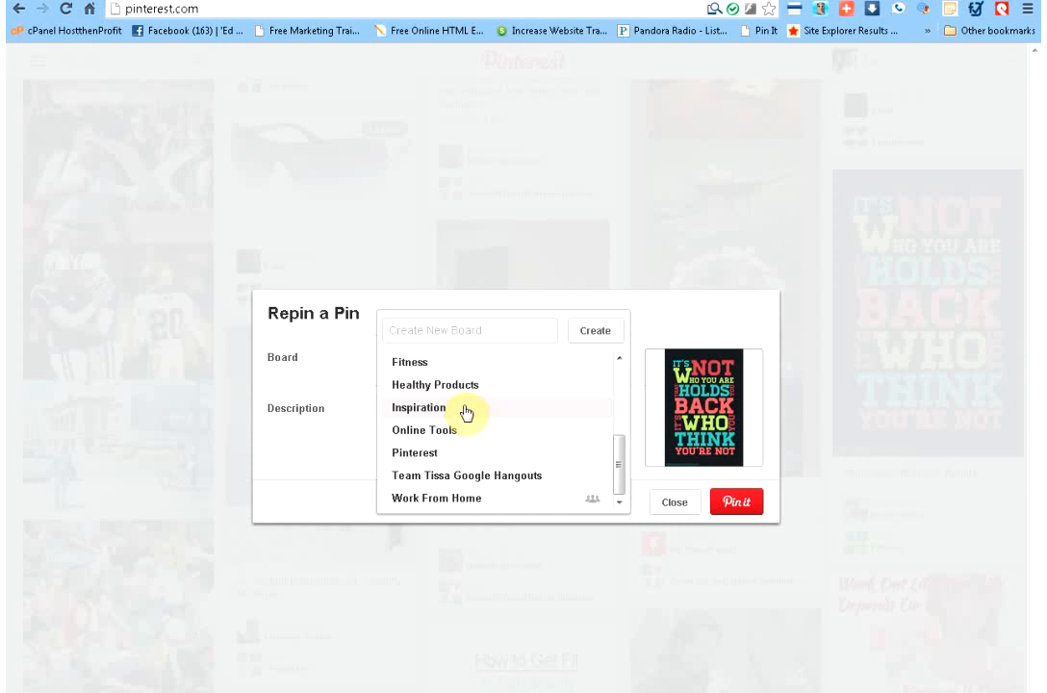
# - Target the repin at the Inspiration board and add 'Awesome !!' to the hashtag description
pyautogui.click(416, 408)
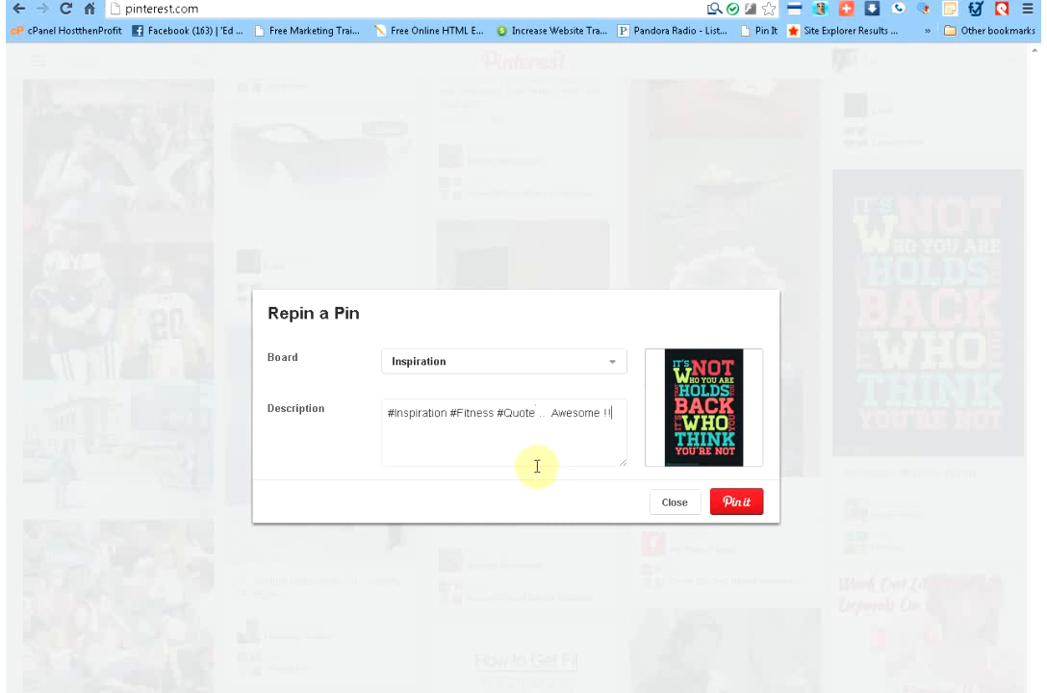
pyautogui.moveTo(739, 558)
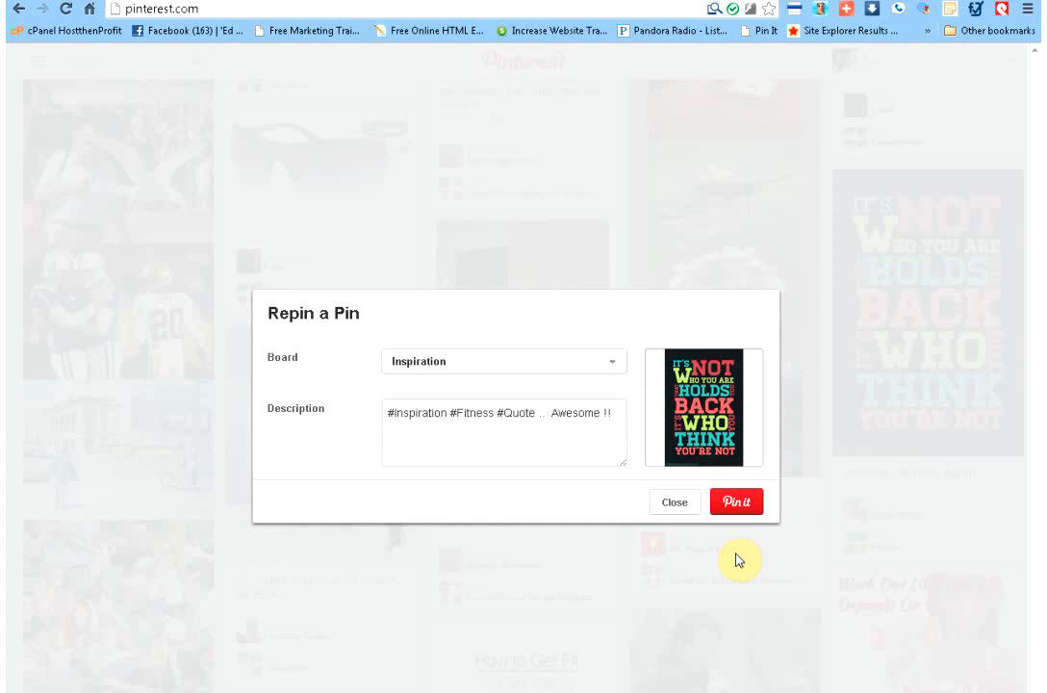
pyautogui.click(736, 501)
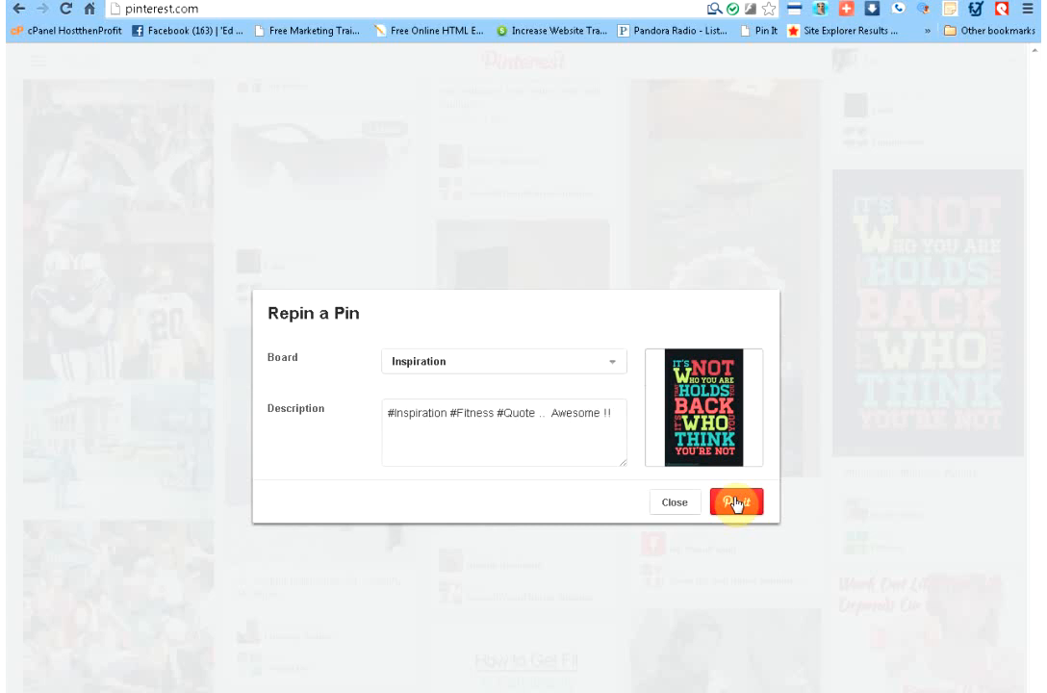
# - Save the quote repin to Inspiration and scroll the feed to sunglasses pins priced $196.95 and $246.00
pyautogui.click(735, 501)
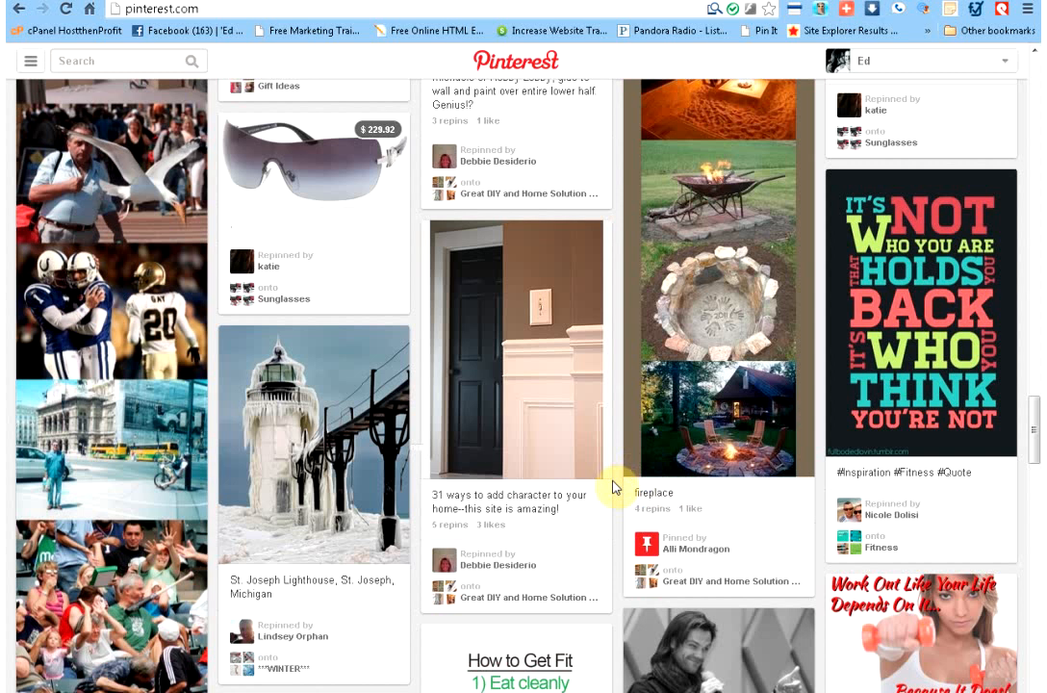
pyautogui.moveTo(616, 493)
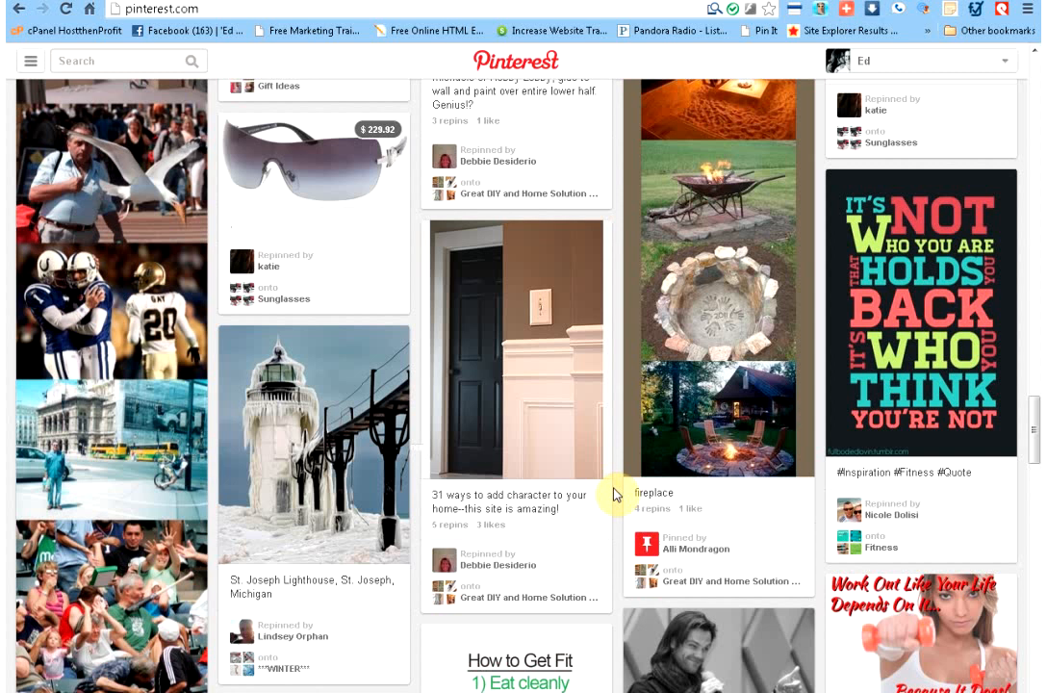
pyautogui.scroll(-3)
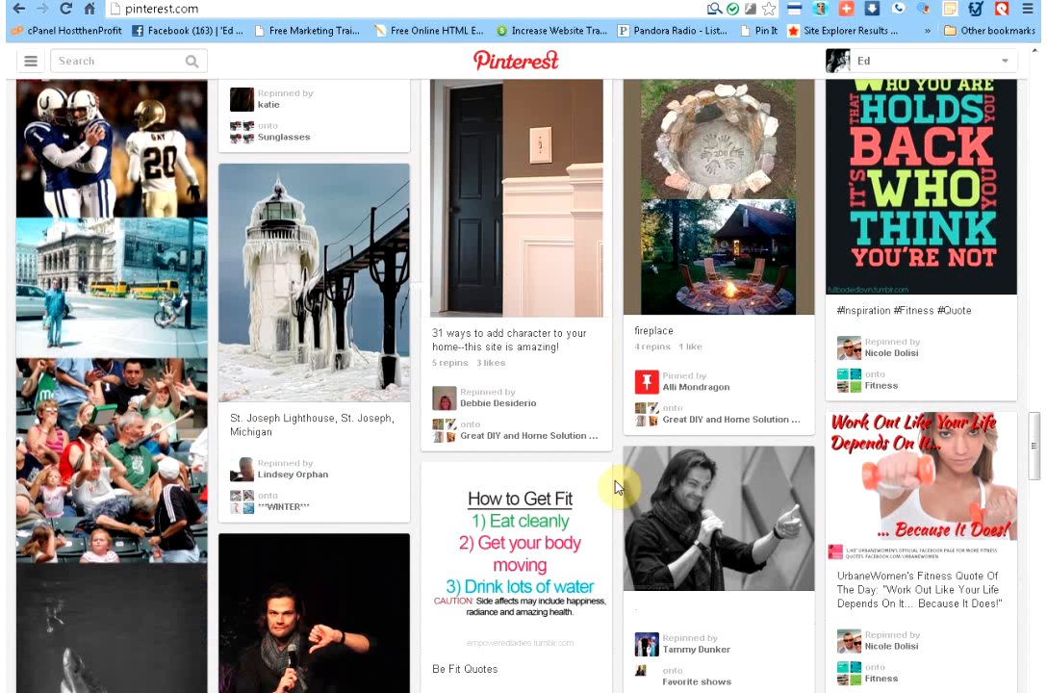
pyautogui.scroll(-3)
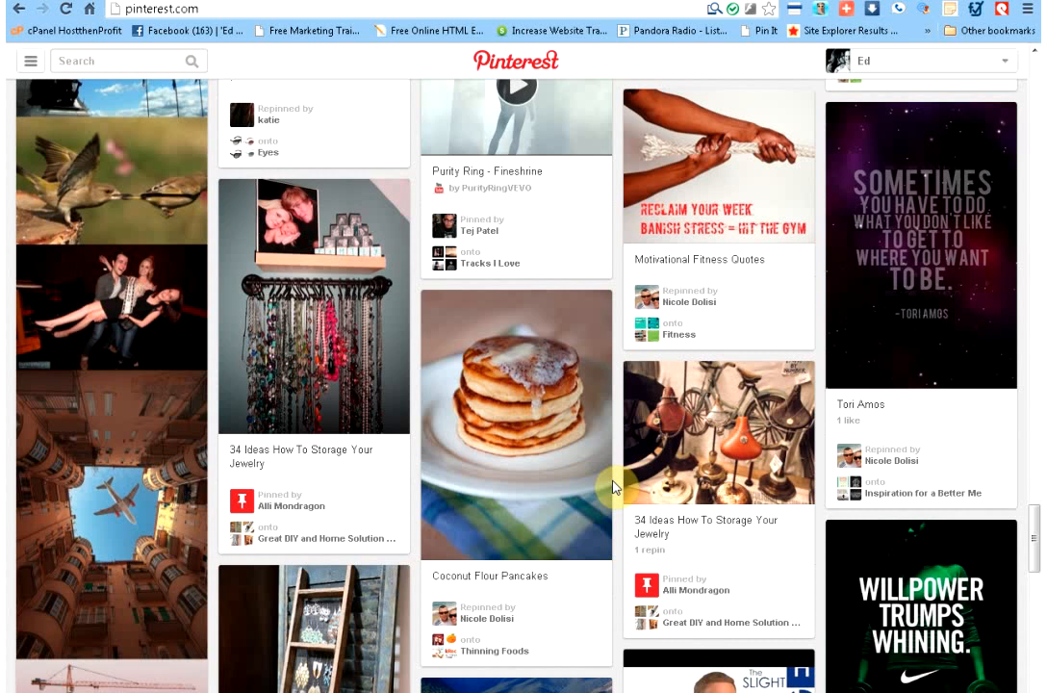
pyautogui.moveTo(616, 489)
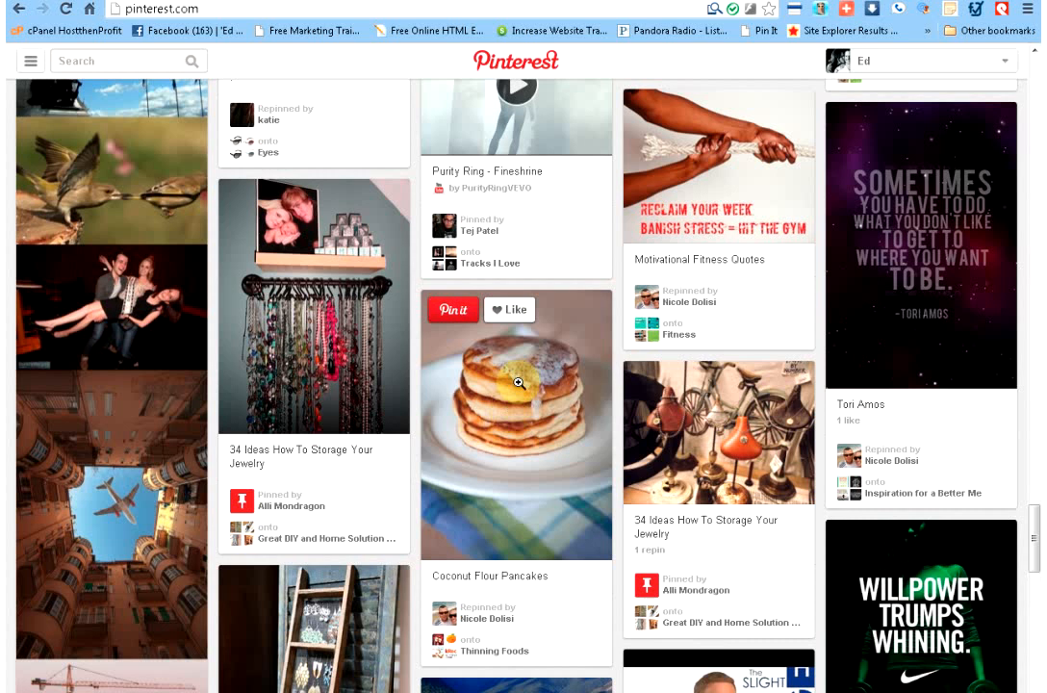
pyautogui.moveTo(570, 472)
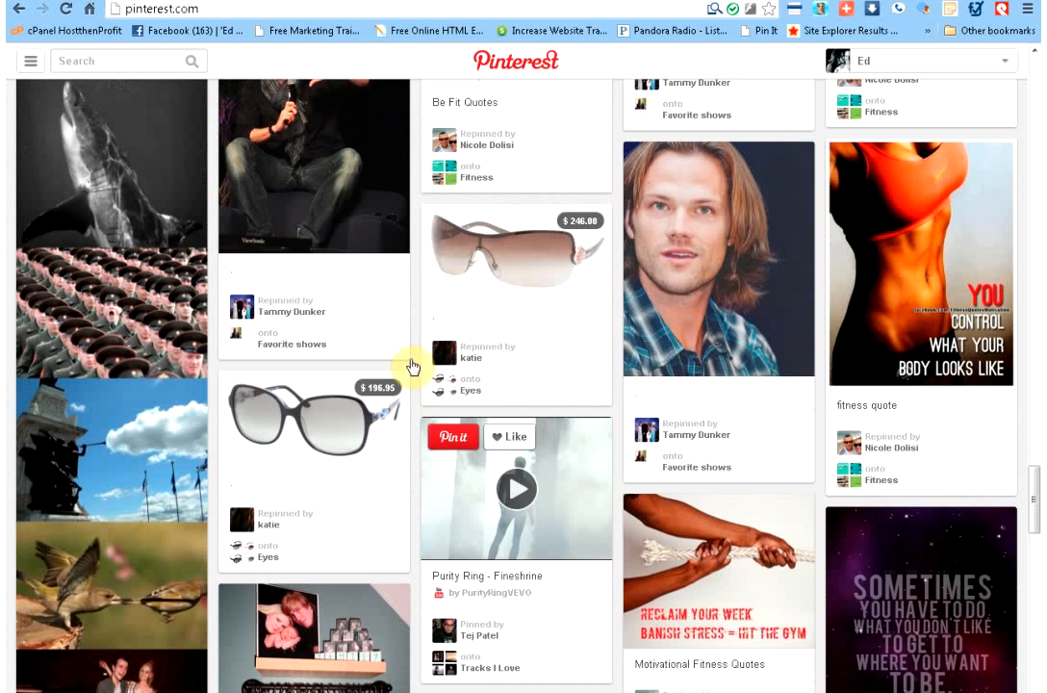
pyautogui.moveTo(377, 403)
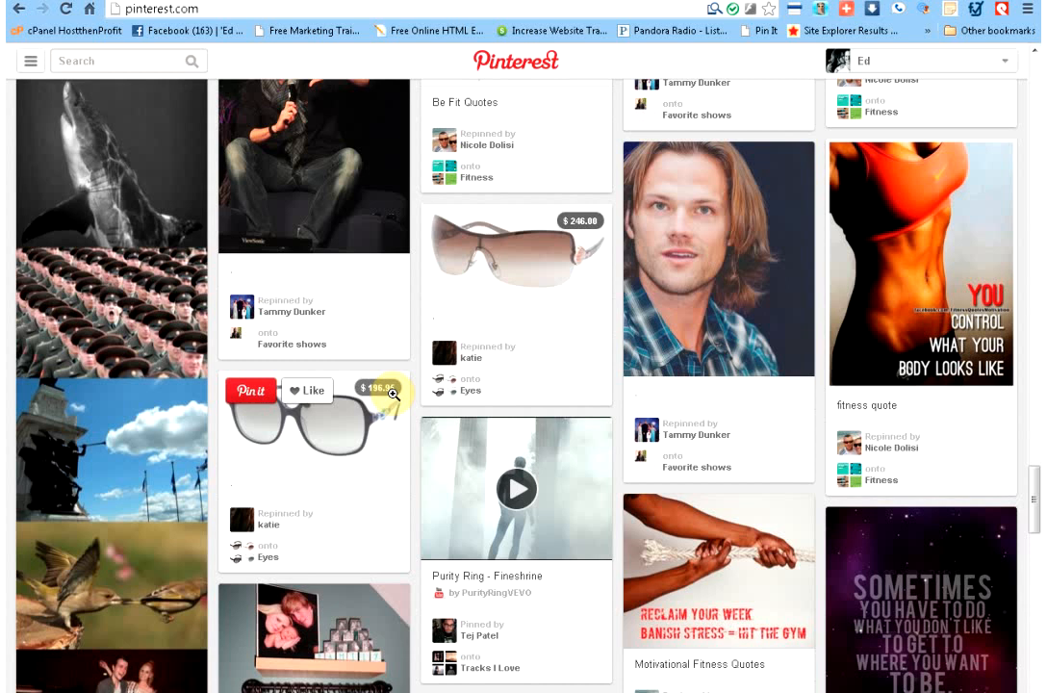
pyautogui.moveTo(616, 624)
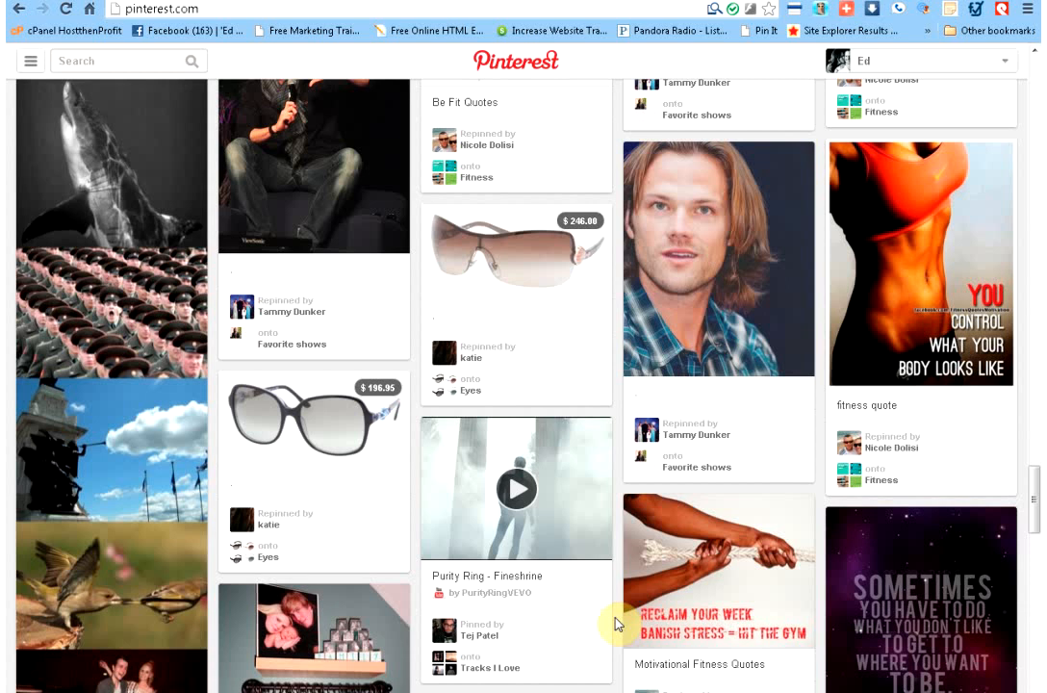
pyautogui.moveTo(223, 296)
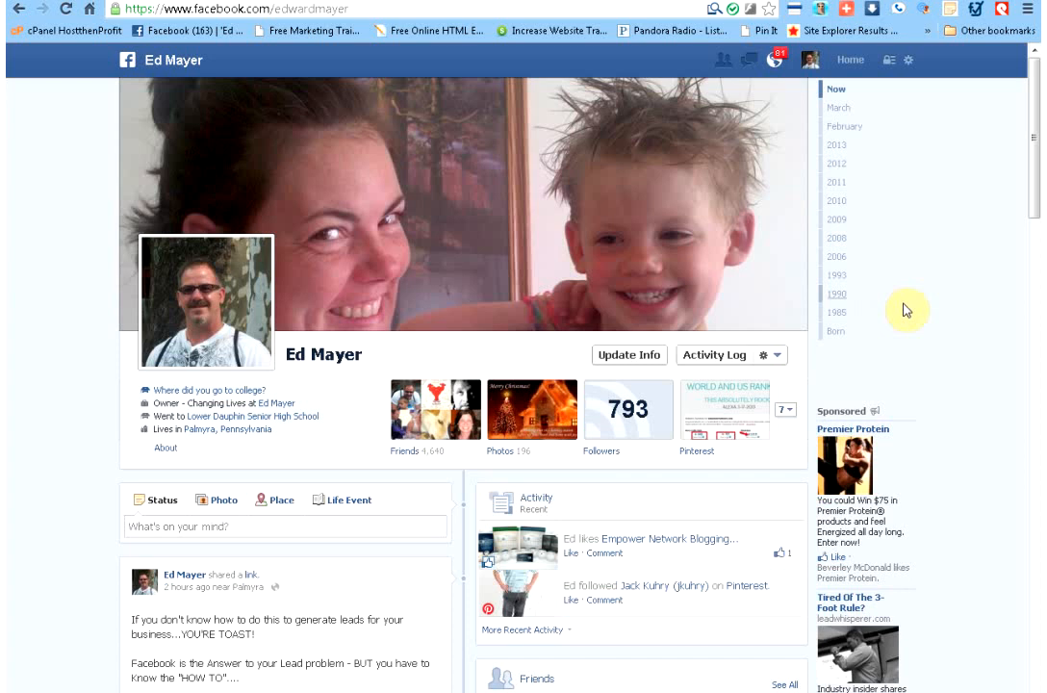
pyautogui.scroll(-3)
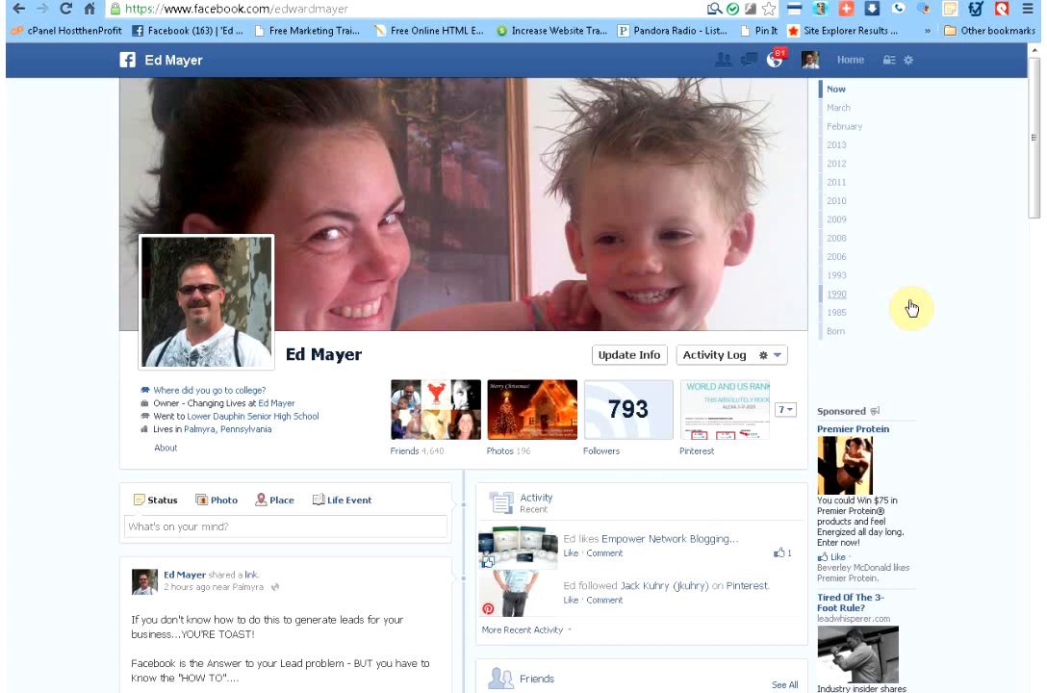
pyautogui.moveTo(1030, 8)
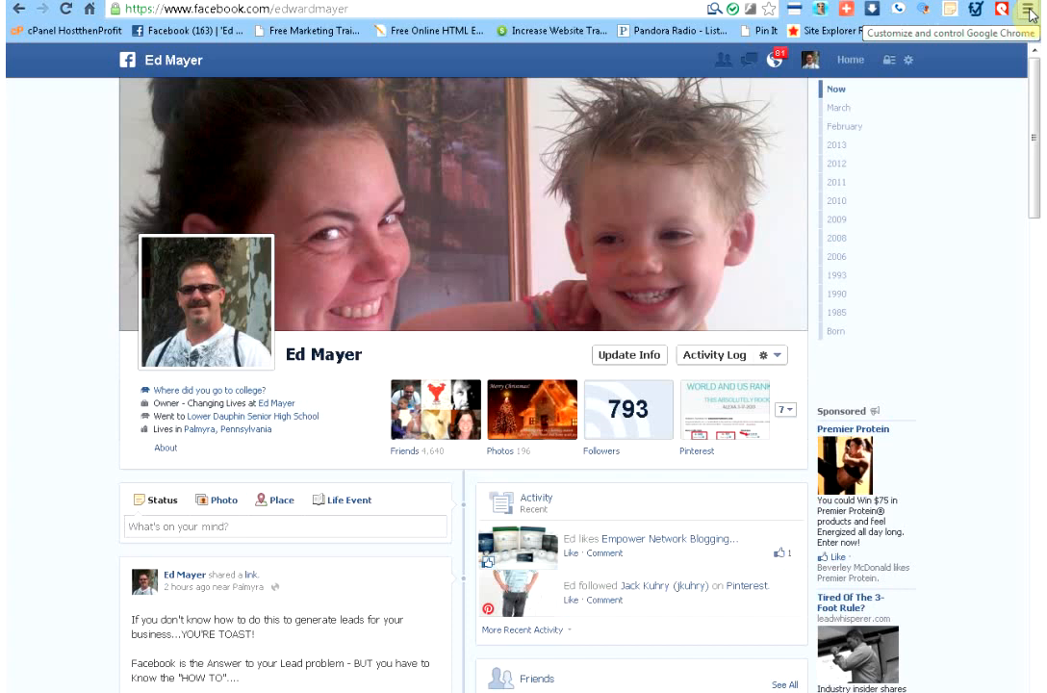
pyautogui.moveTo(1001, 7)
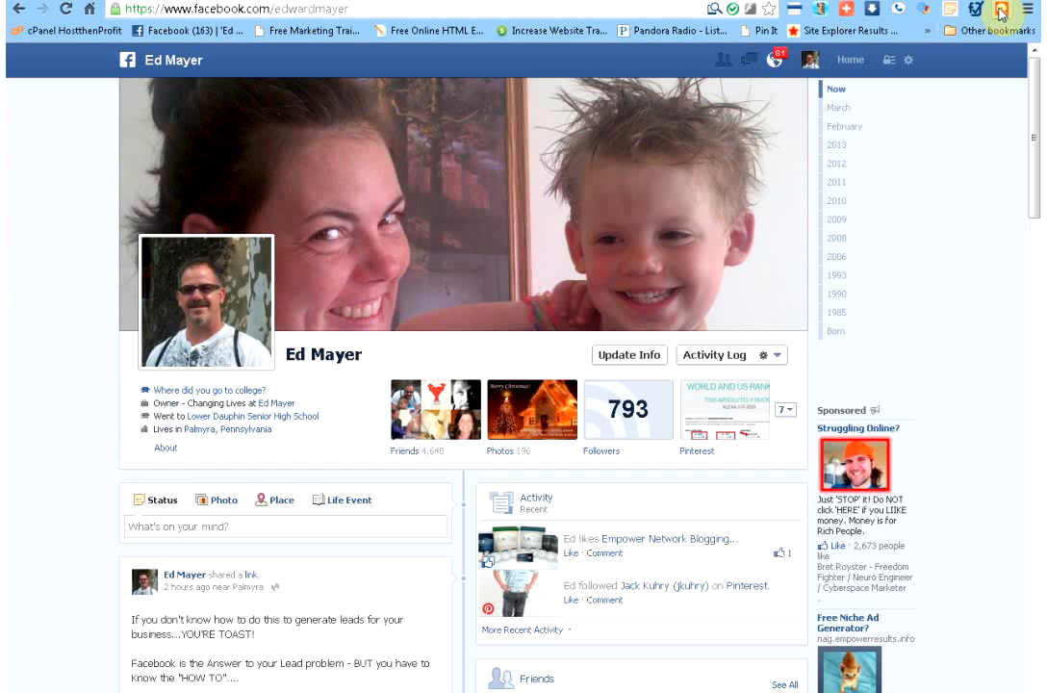
pyautogui.moveTo(932, 288)
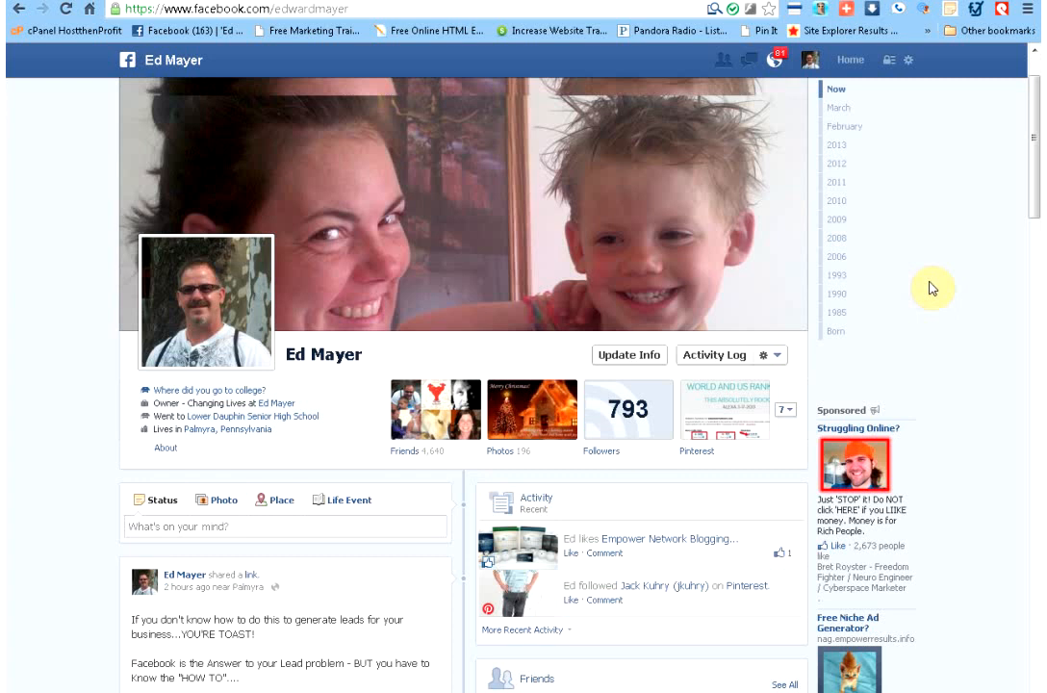
pyautogui.scroll(-3)
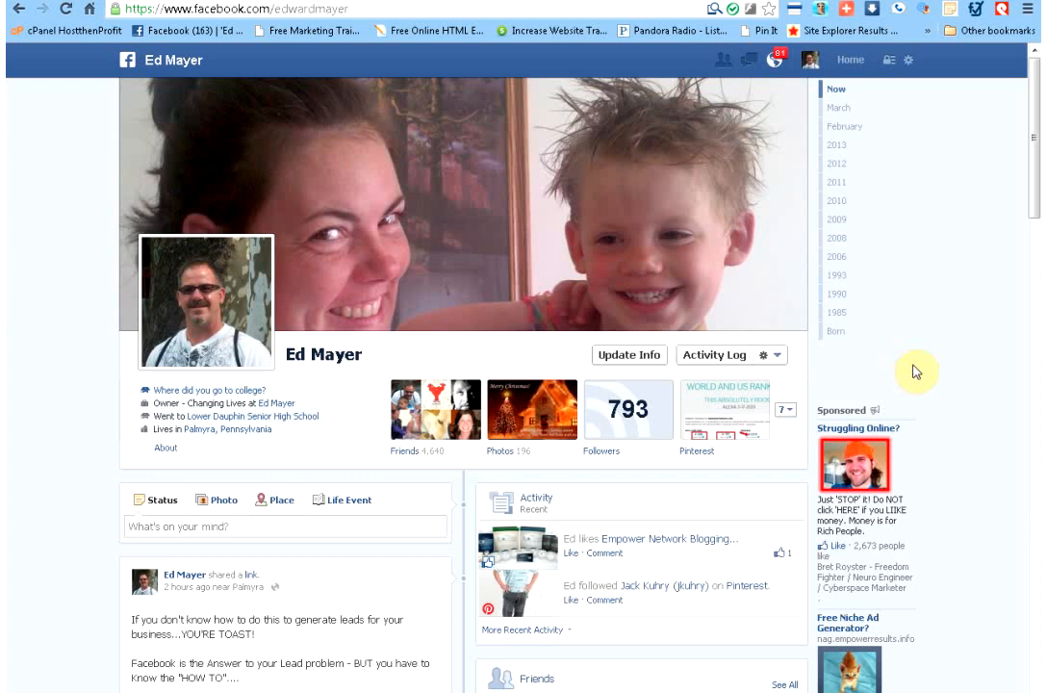
pyautogui.moveTo(947, 192)
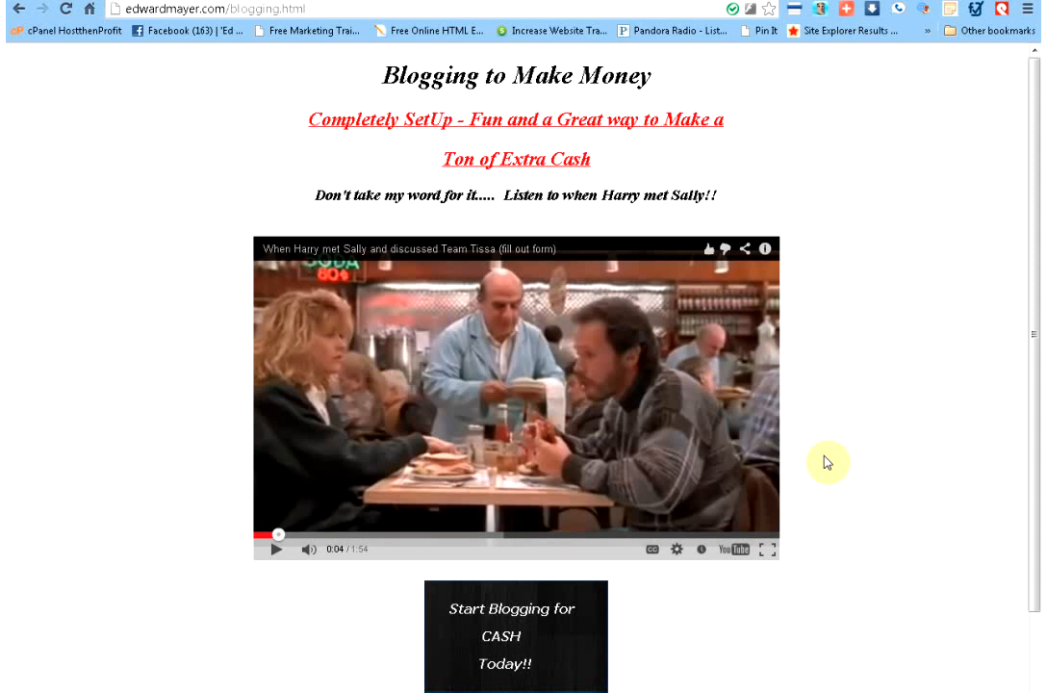
pyautogui.moveTo(474, 377)
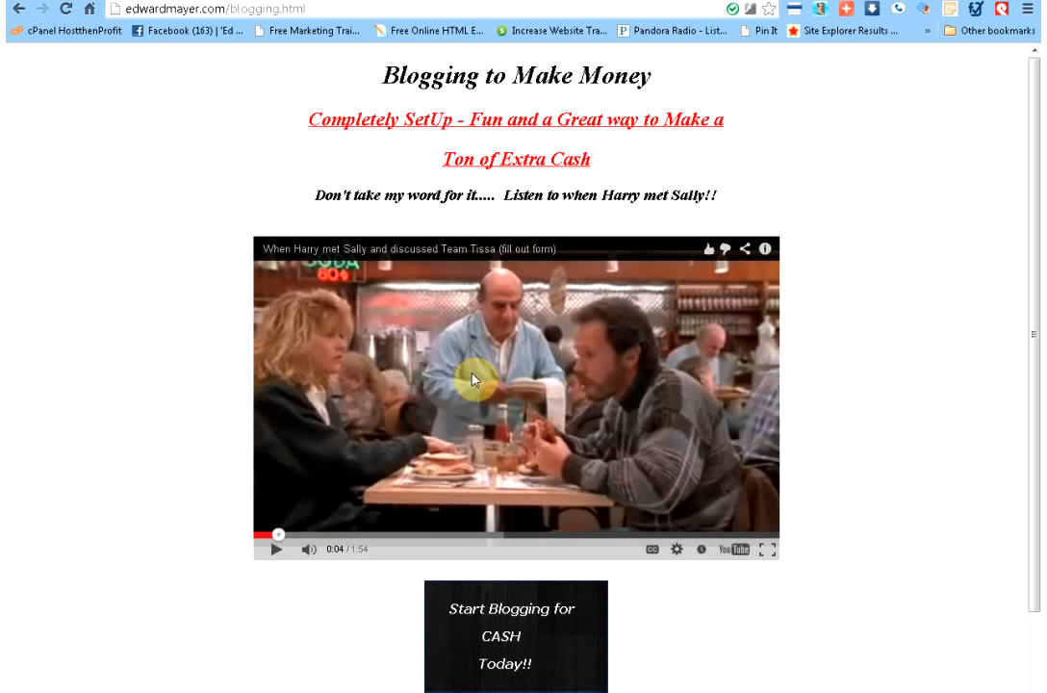
pyautogui.moveTo(1001, 10)
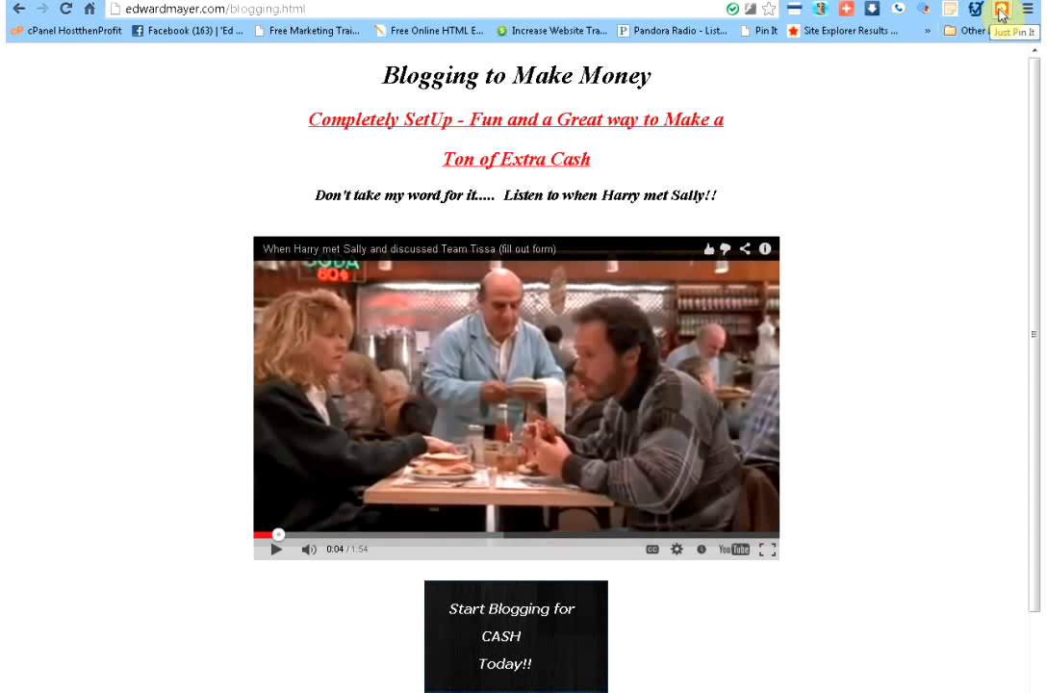
# - Bring up the Just Pin It extension's capture menu on the Blogging to Make Money page
pyautogui.click(1001, 8)
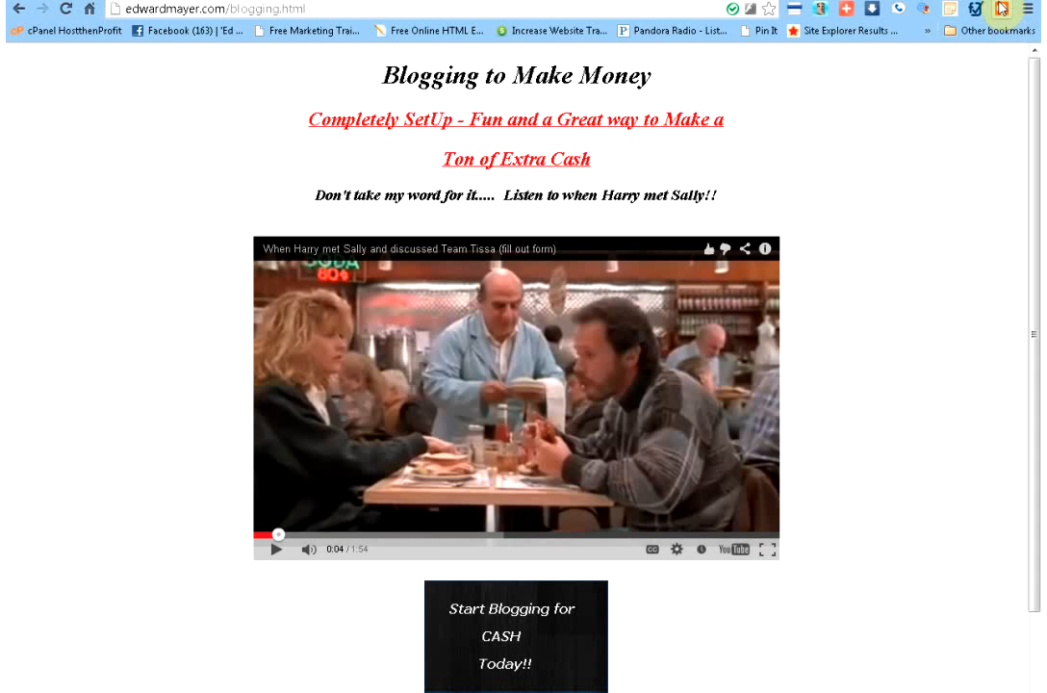
pyautogui.click(1003, 10)
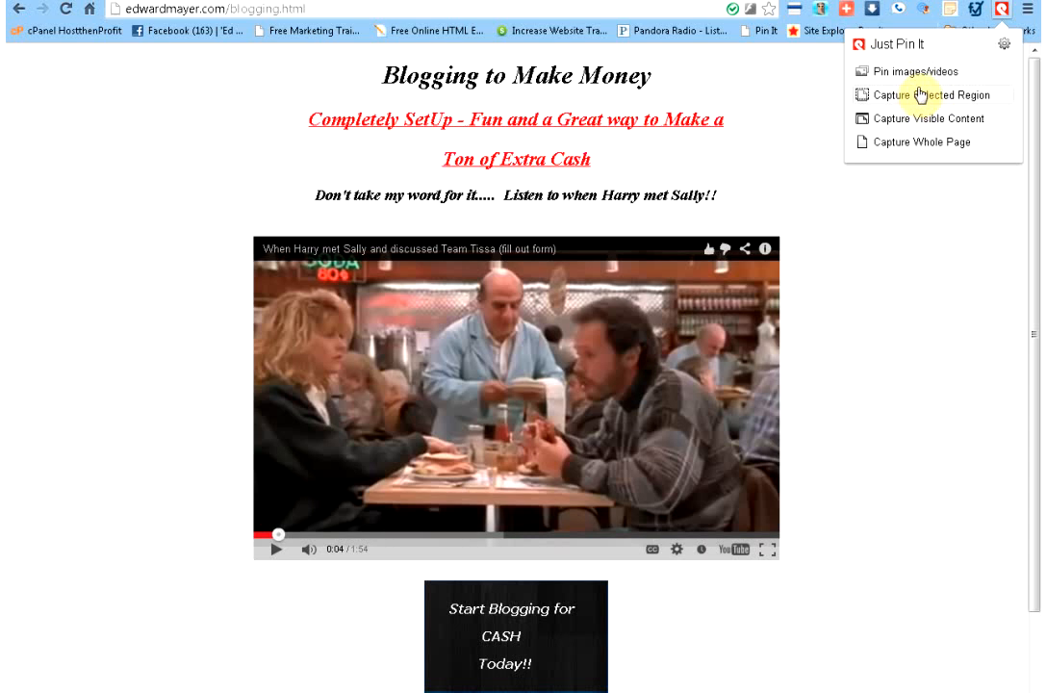
# - Capture a selected region and drag its corners to frame the whole YouTube video player
pyautogui.click(932, 94)
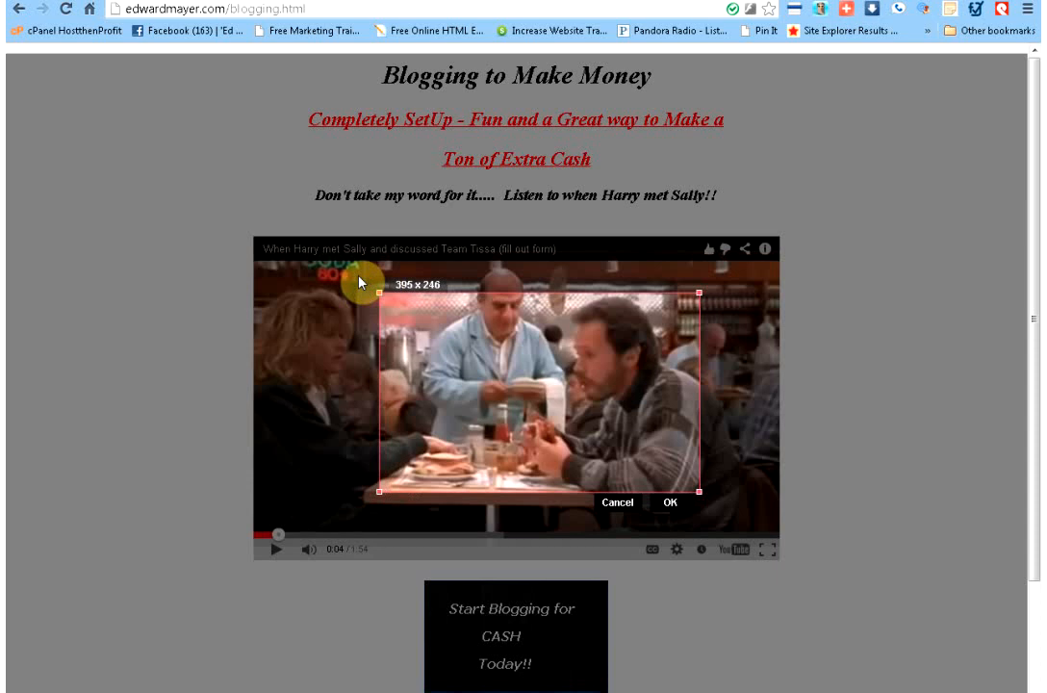
pyautogui.moveTo(378, 293); pyautogui.dragTo(258, 238)
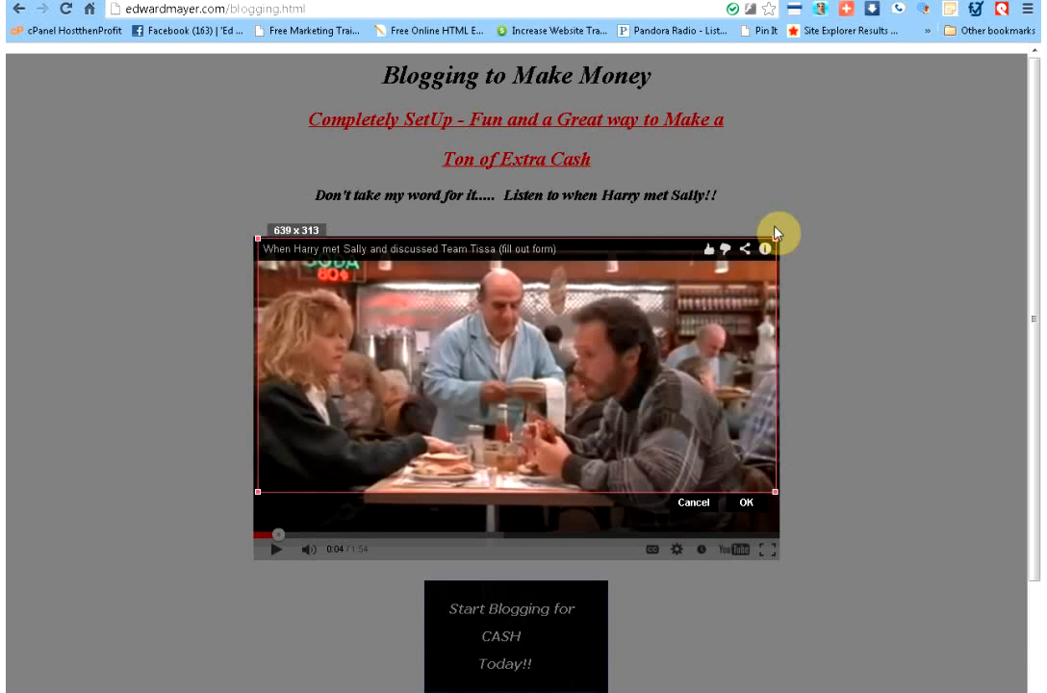
pyautogui.moveTo(778, 231); pyautogui.dragTo(778, 555)
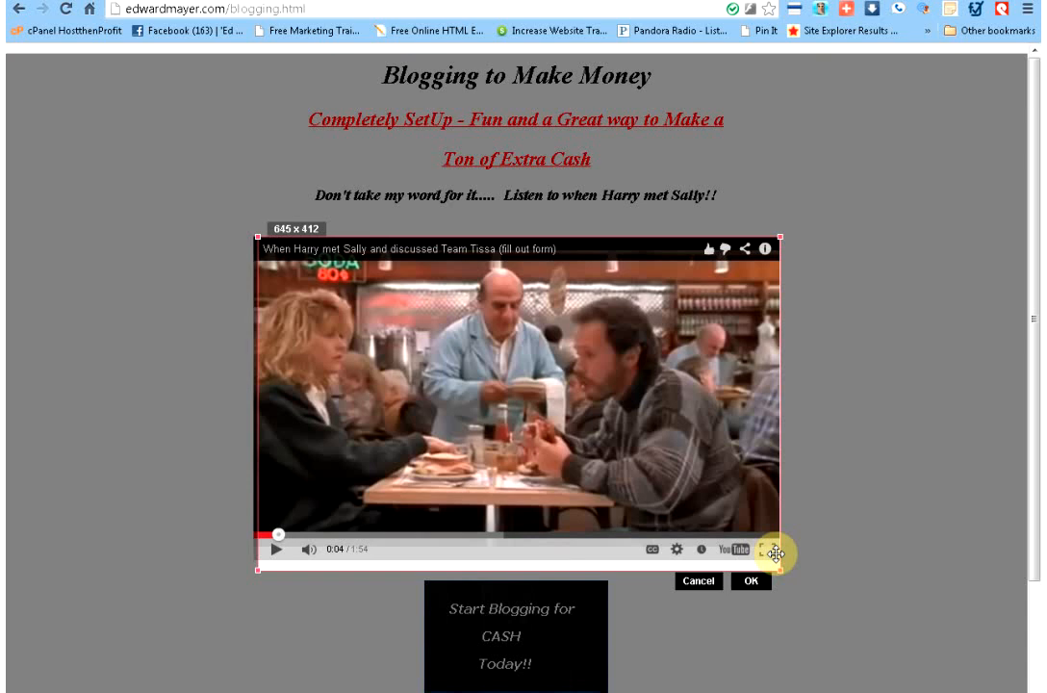
pyautogui.moveTo(778, 552); pyautogui.dragTo(777, 555)
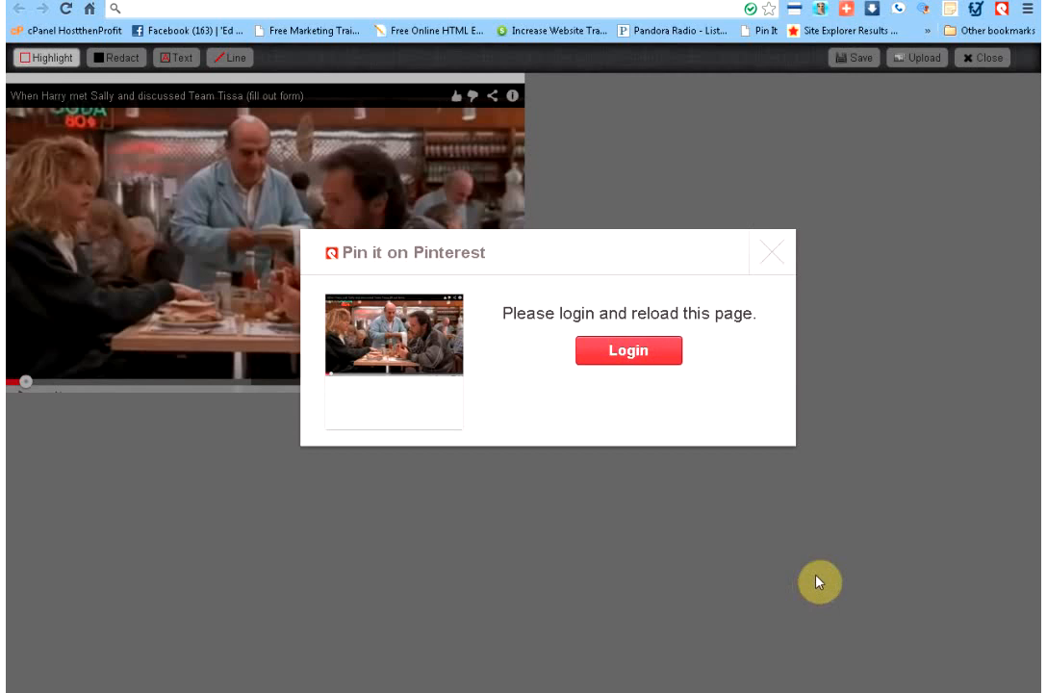
pyautogui.moveTo(662, 397)
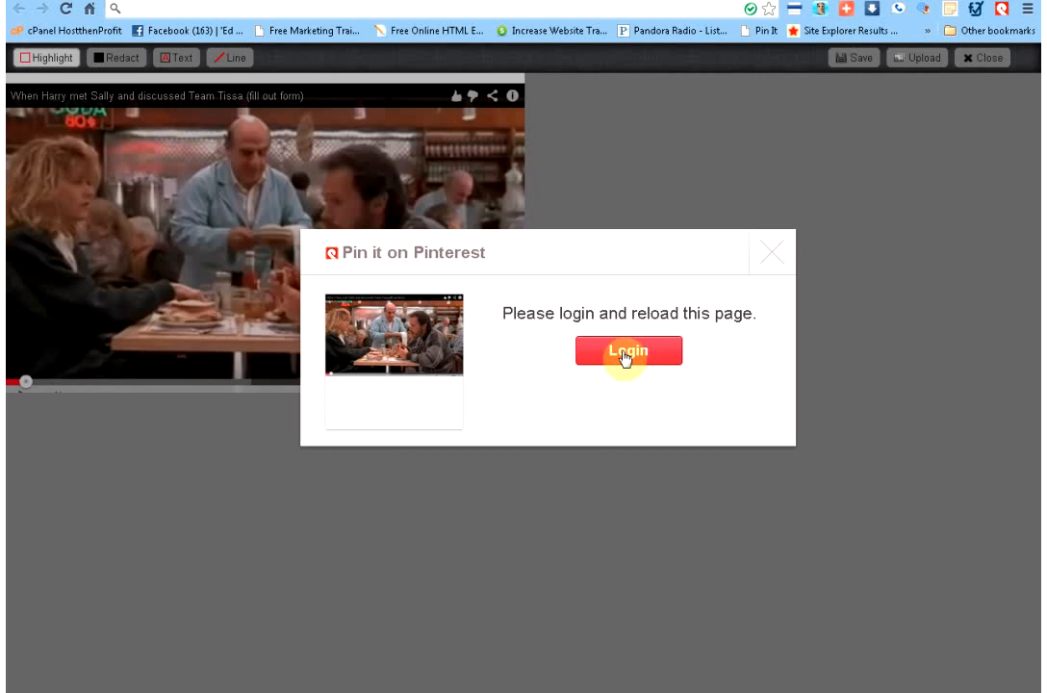
# - Log in to Pinterest from the Pin it on Pinterest popup
pyautogui.click(628, 350)
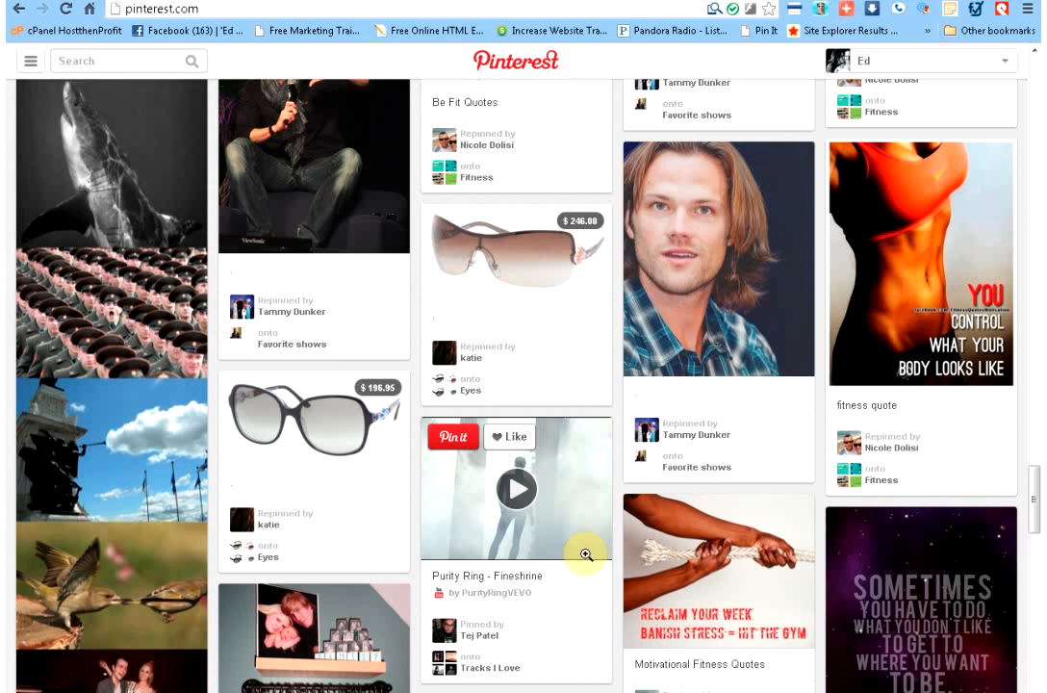
pyautogui.moveTo(106, 104)
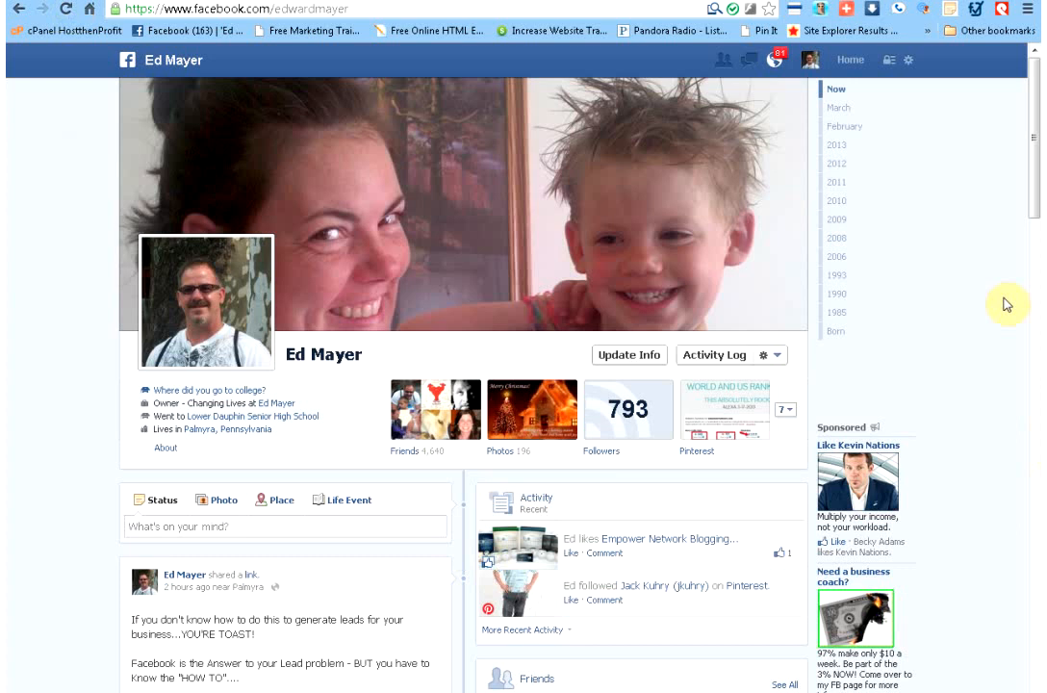
pyautogui.moveTo(520, 414)
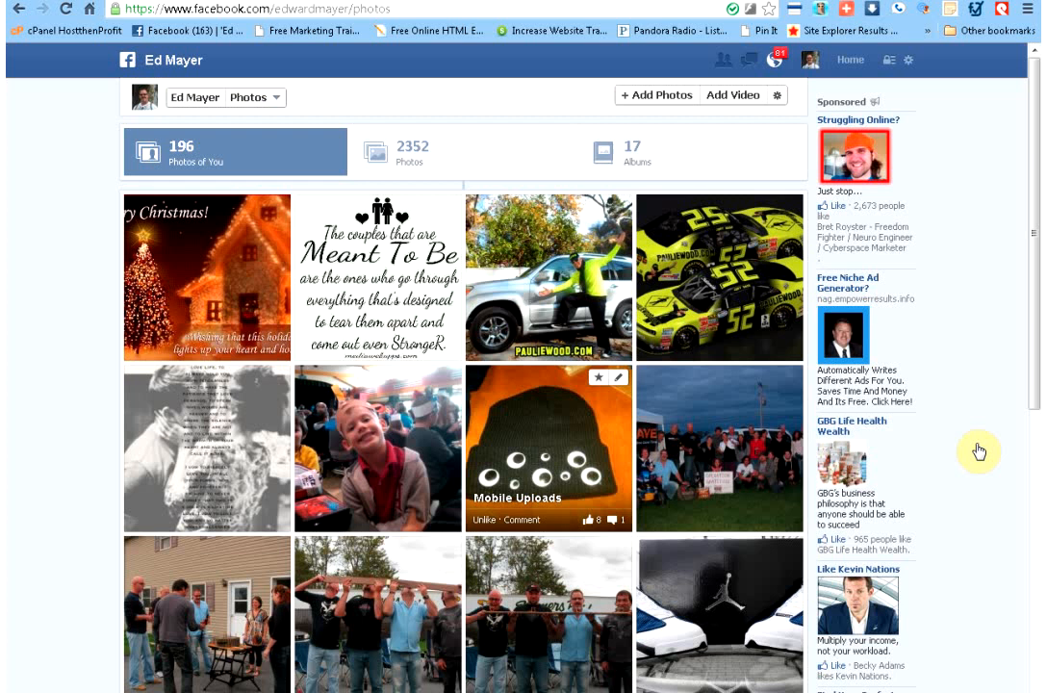
# - Open the Facebook profile's photos and pick the blogging product boxes image
pyautogui.click(406, 152)
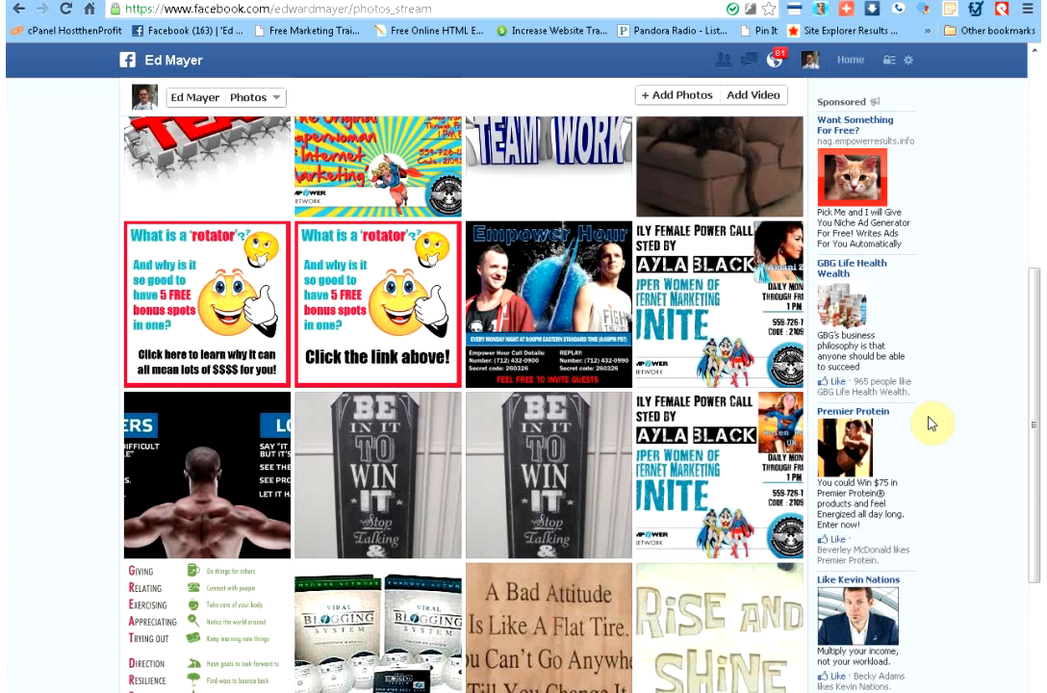
pyautogui.scroll(-3)
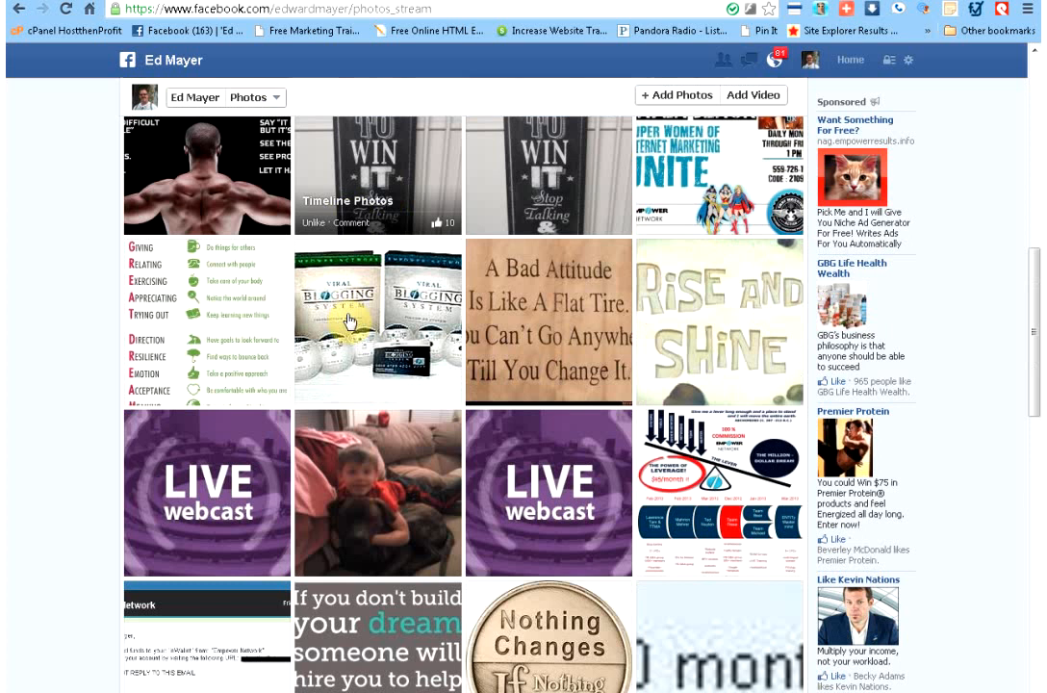
pyautogui.click(351, 324)
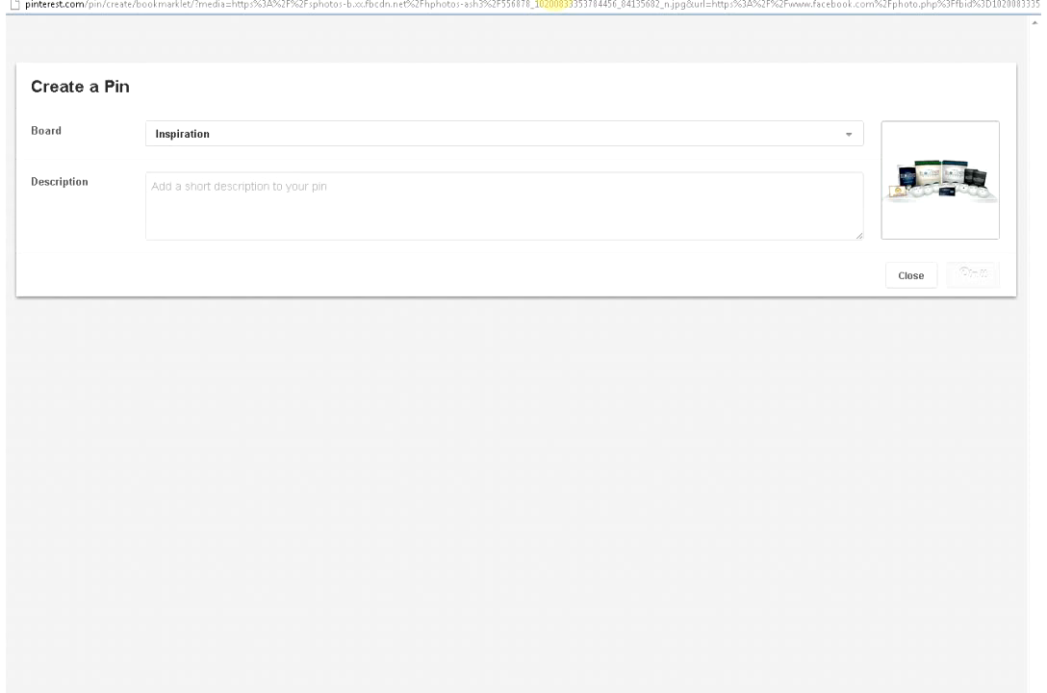
pyautogui.moveTo(932, 212)
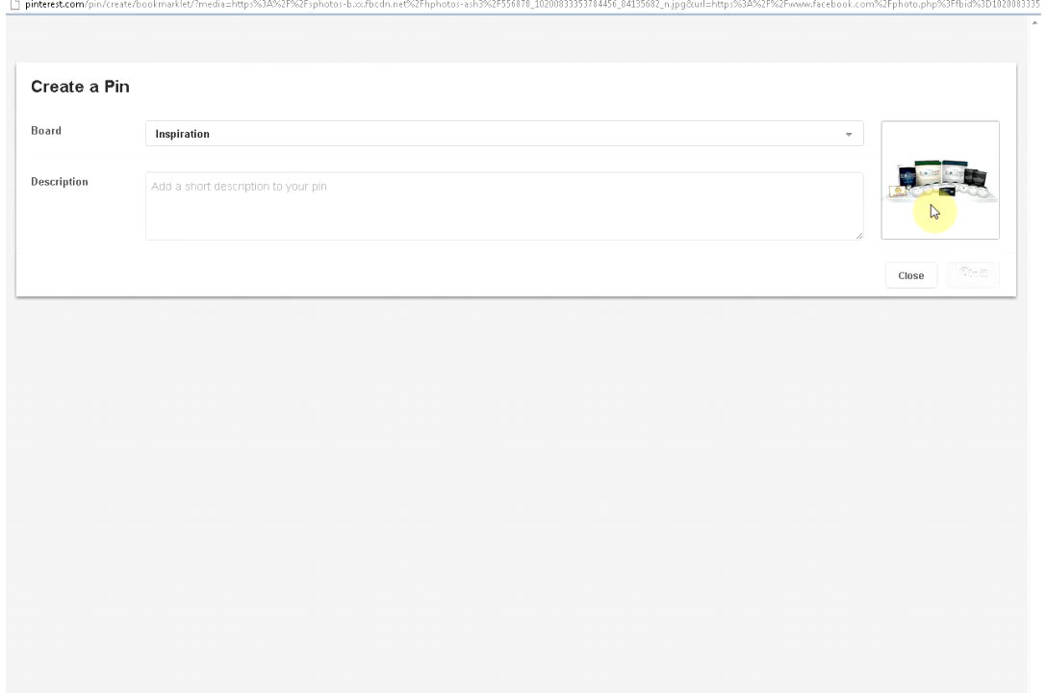
# - Switch the pin's board from Inspiration to 100% Commissions
pyautogui.click(847, 135)
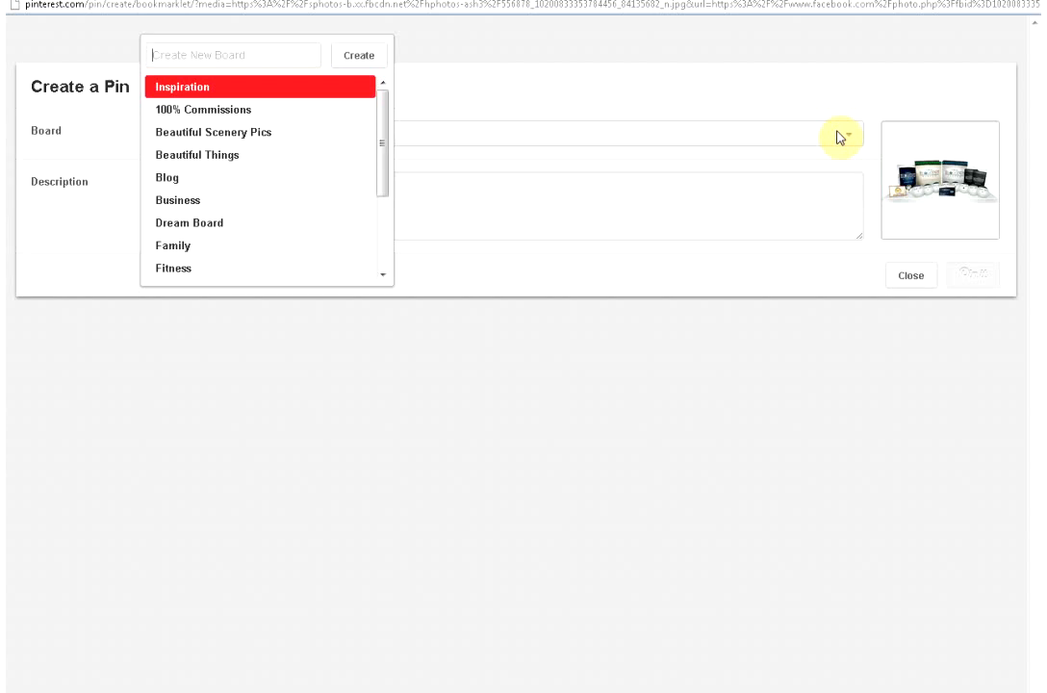
pyautogui.click(202, 108)
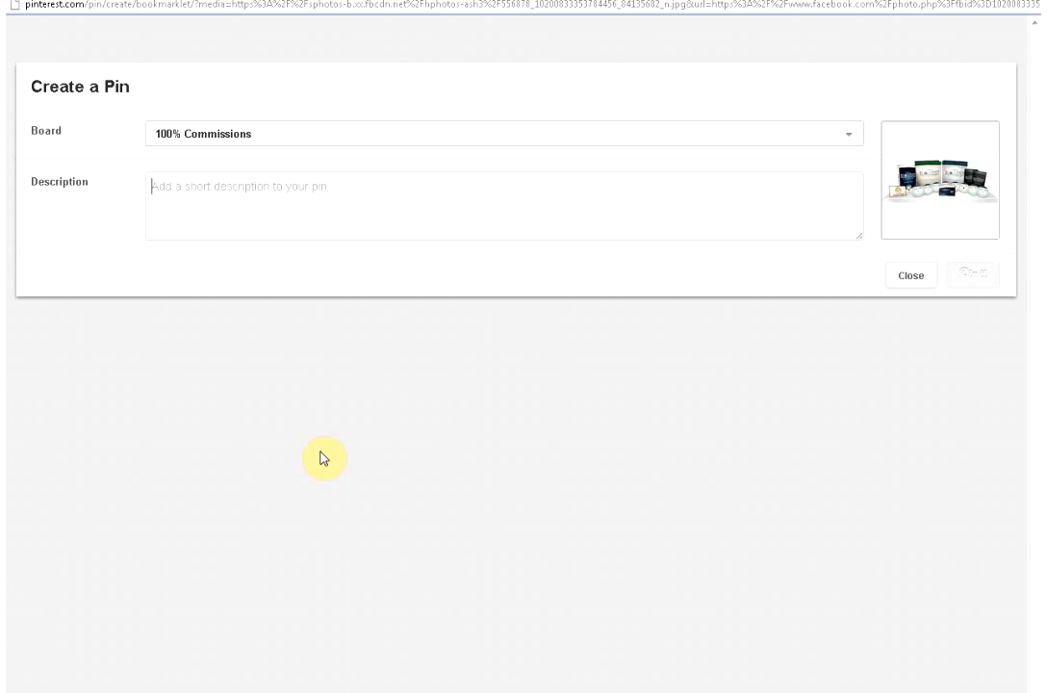
# - Describe the pin as 'Blog set up immediately and ready within minutes.'
pyautogui.write('Blog')
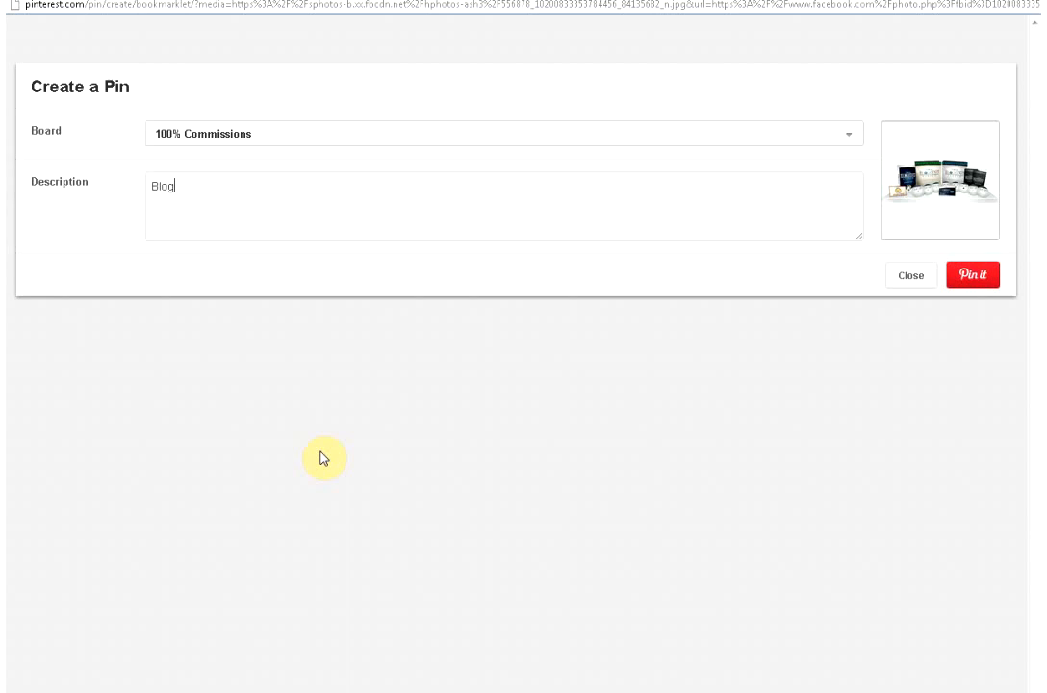
pyautogui.write('set up immediat')
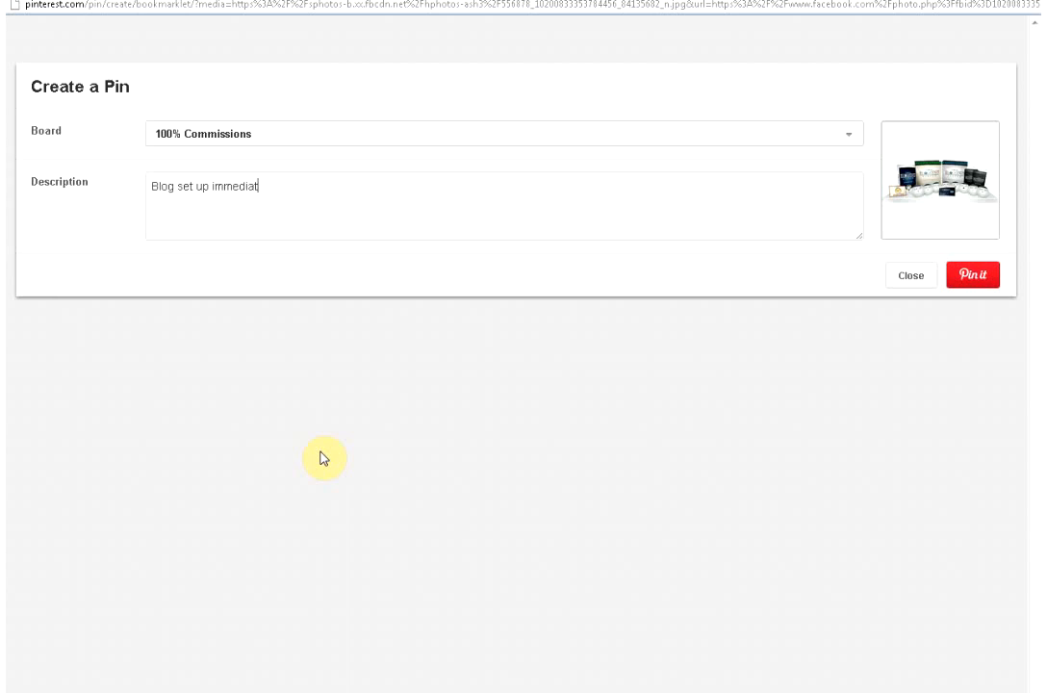
pyautogui.write('ely and ready to Post')
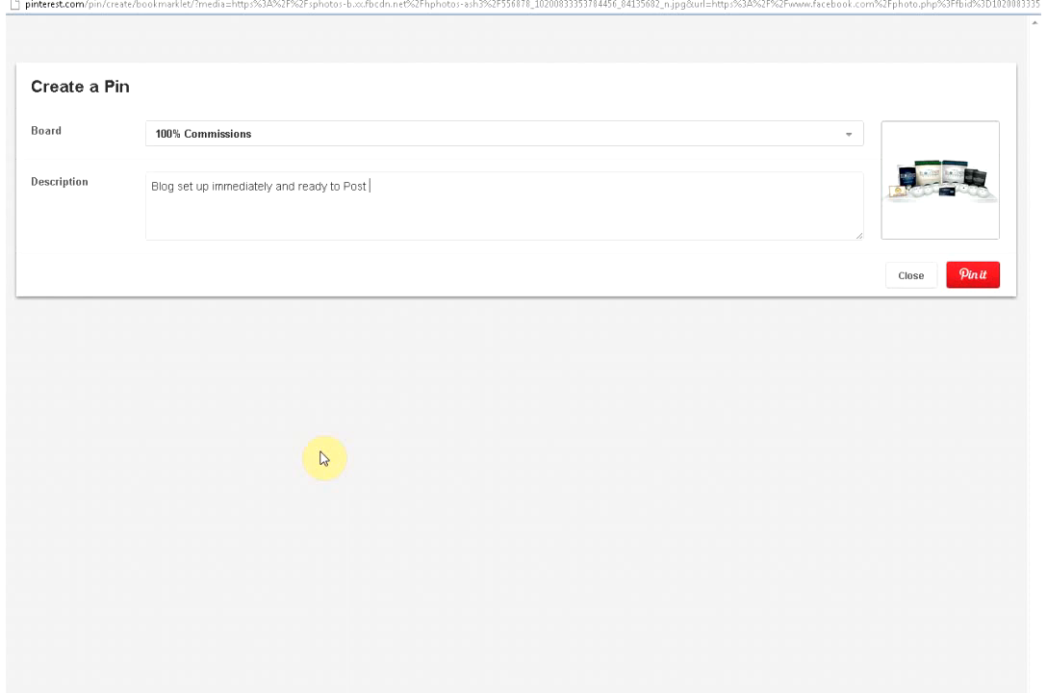
pyautogui.write('within minutes.')
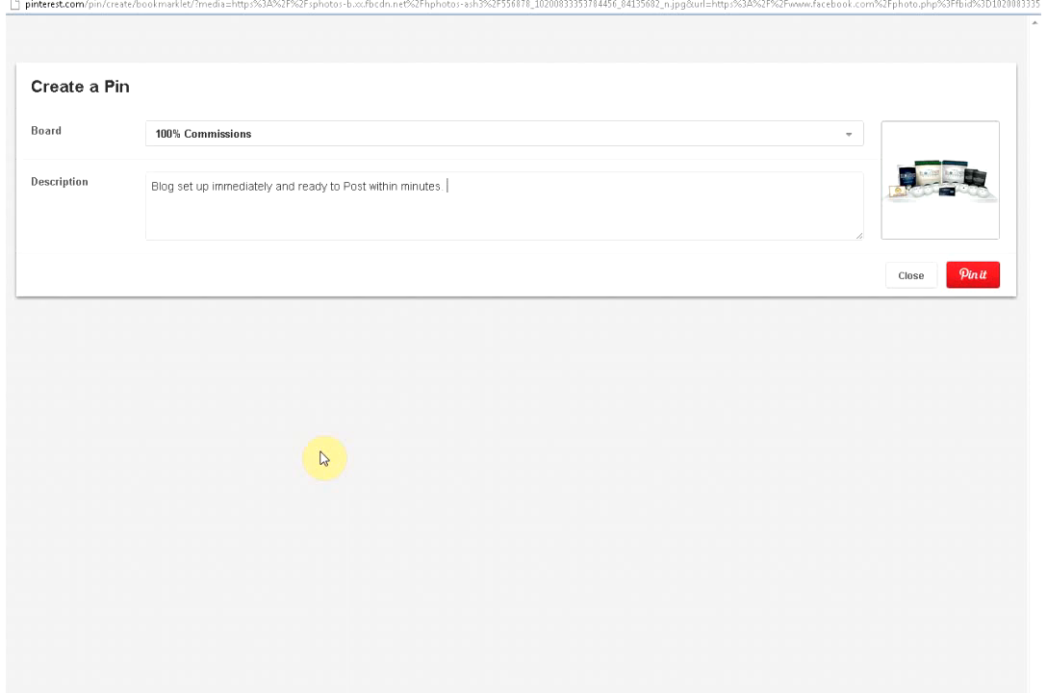
pyautogui.moveTo(566, 228)
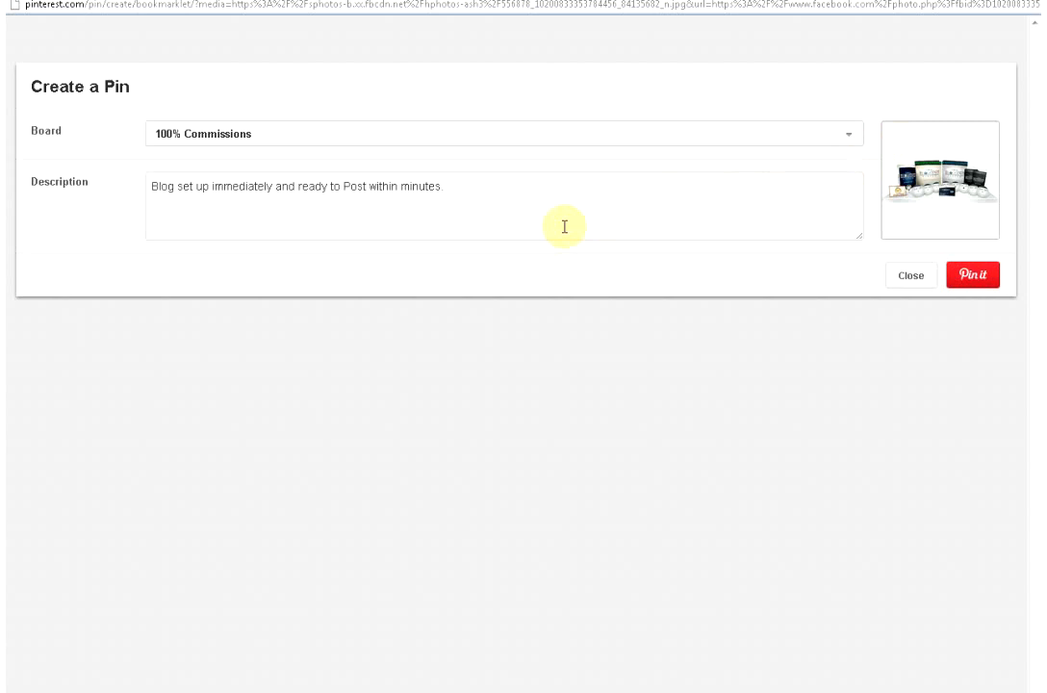
# - Add the '$25.00 a month' price and the '://KeepAllthe' website link to the description
pyautogui.write('$2')
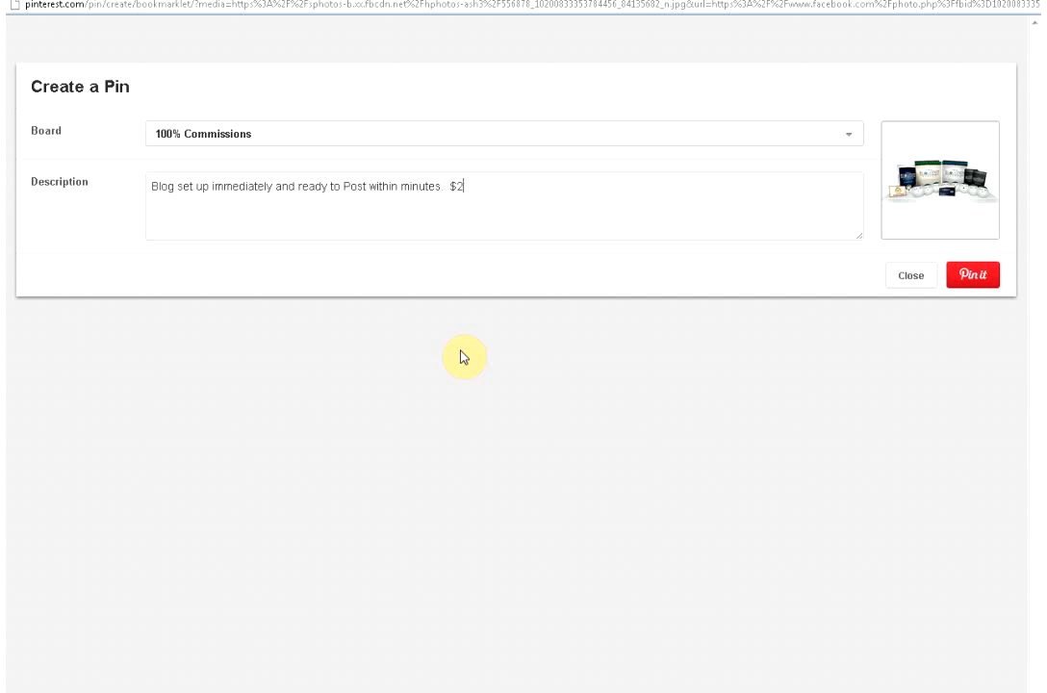
pyautogui.write('5.00')
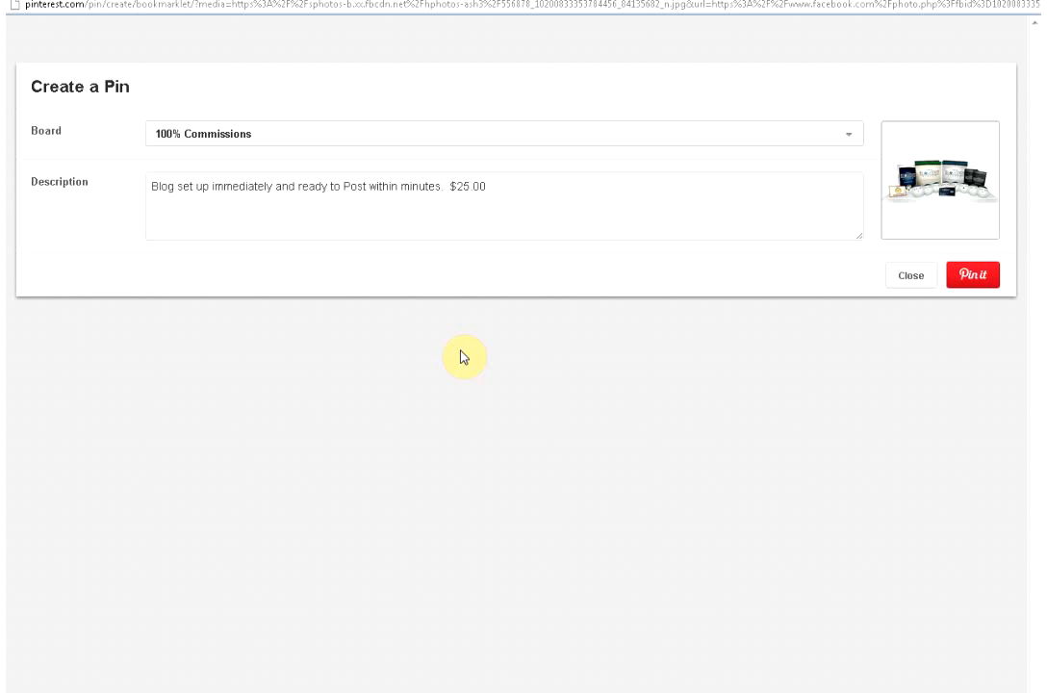
pyautogui.write('a mo')
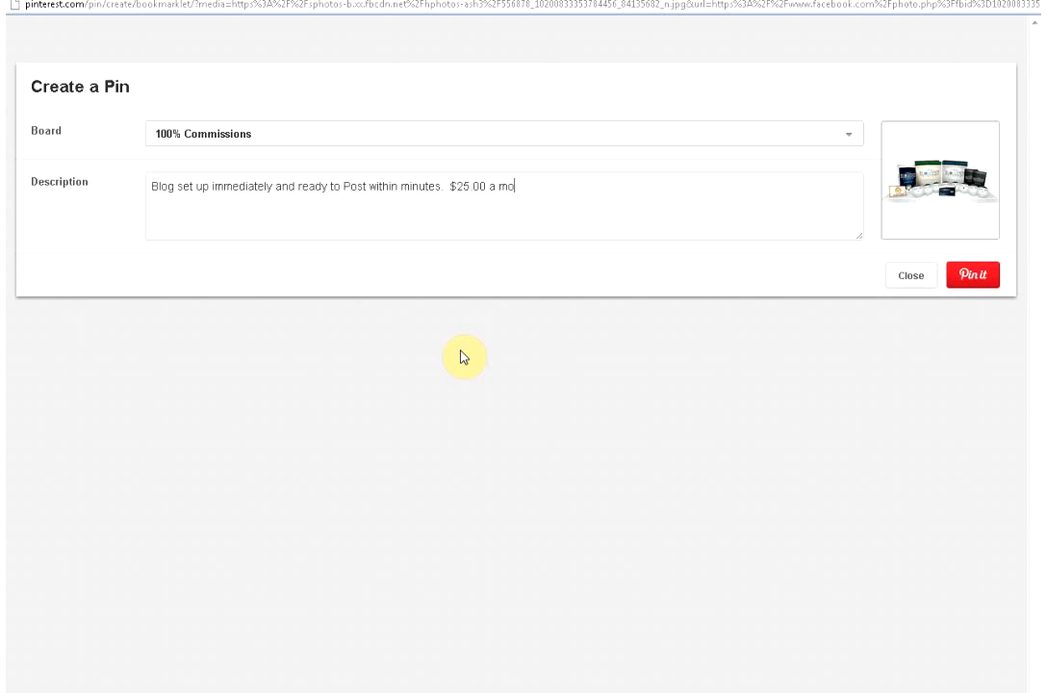
pyautogui.write('nth...  Get started today..  http')
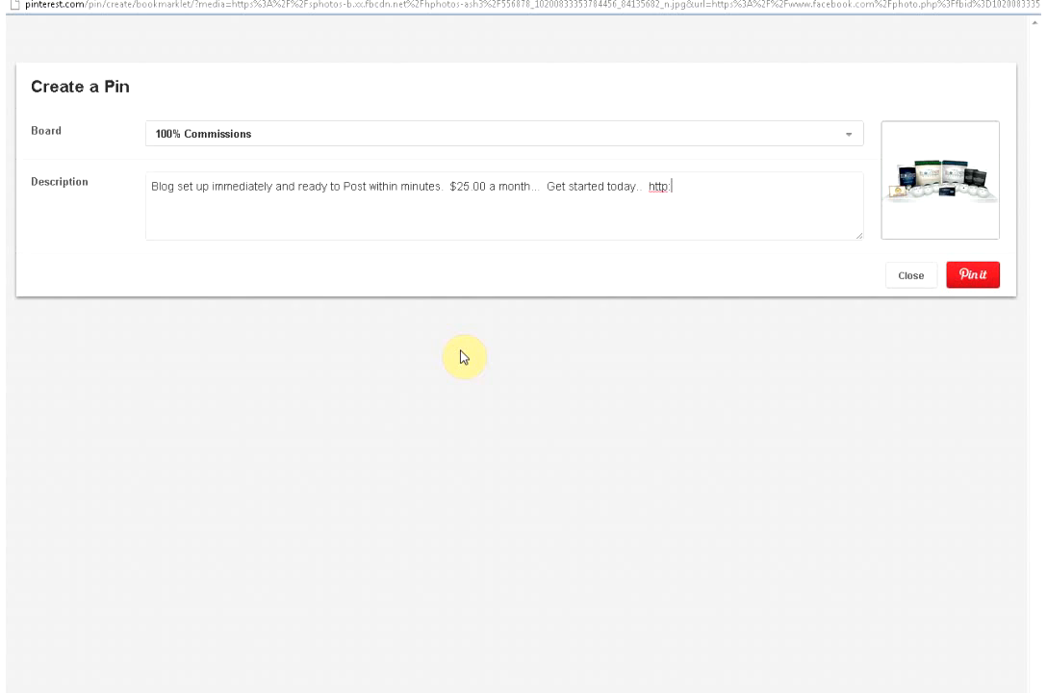
pyautogui.write('://KeepAllthe')
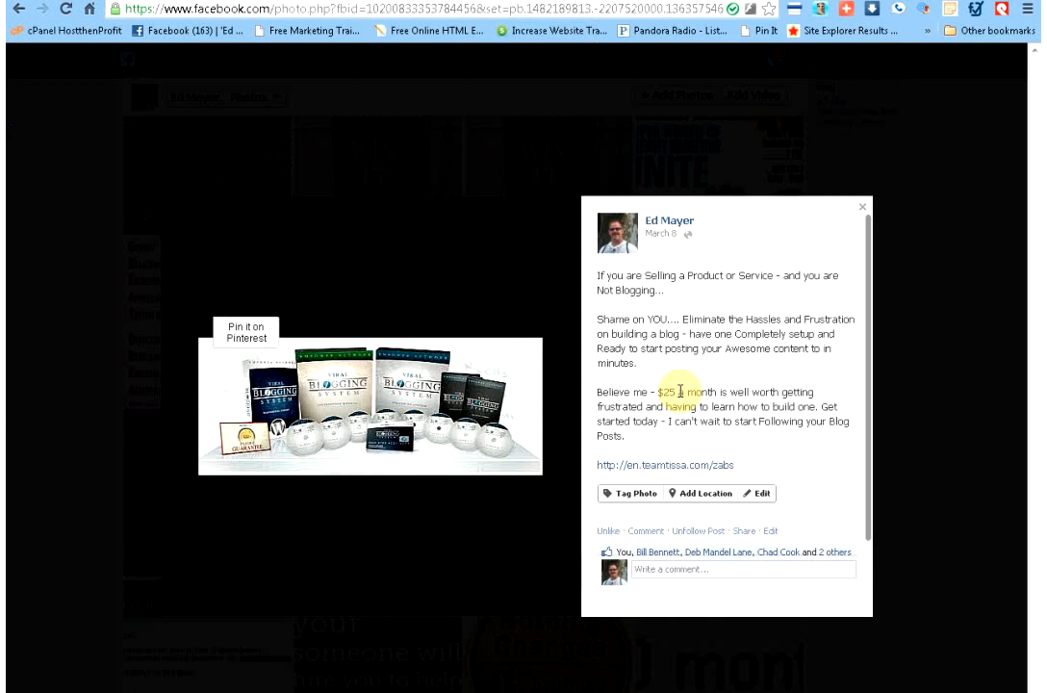
pyautogui.click(863, 206)
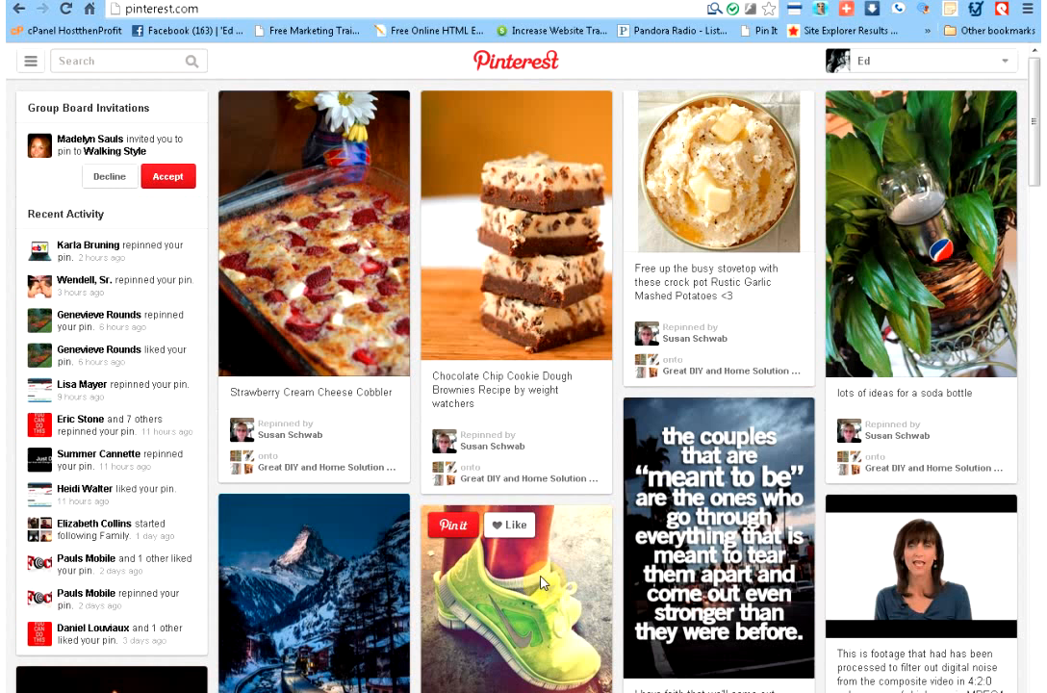
pyautogui.moveTo(624, 373)
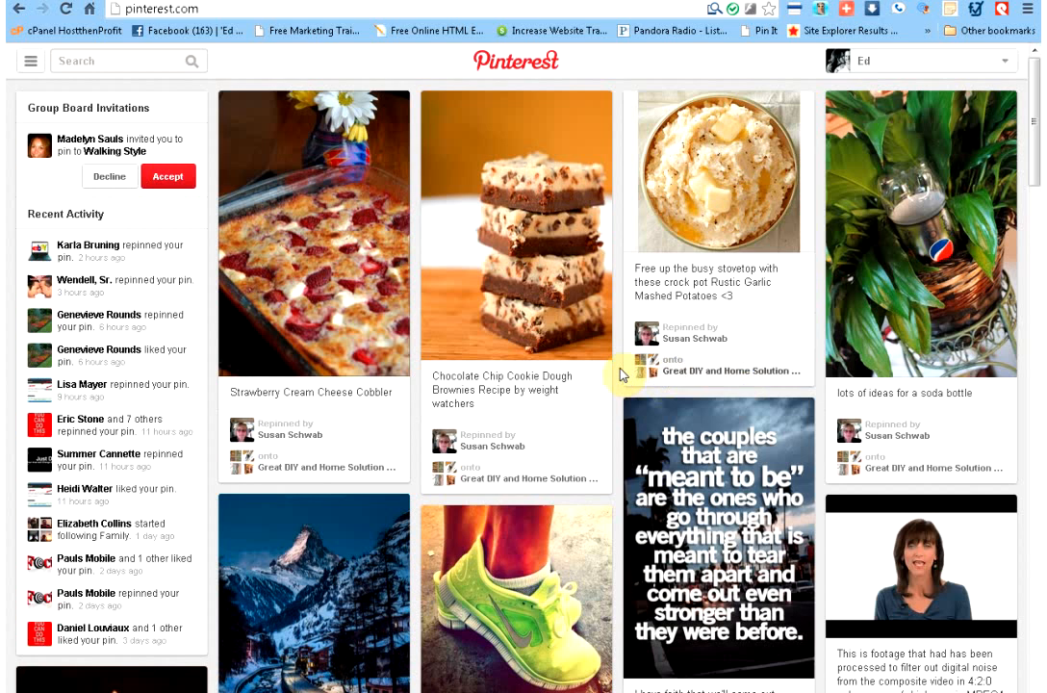
pyautogui.scroll(-3)
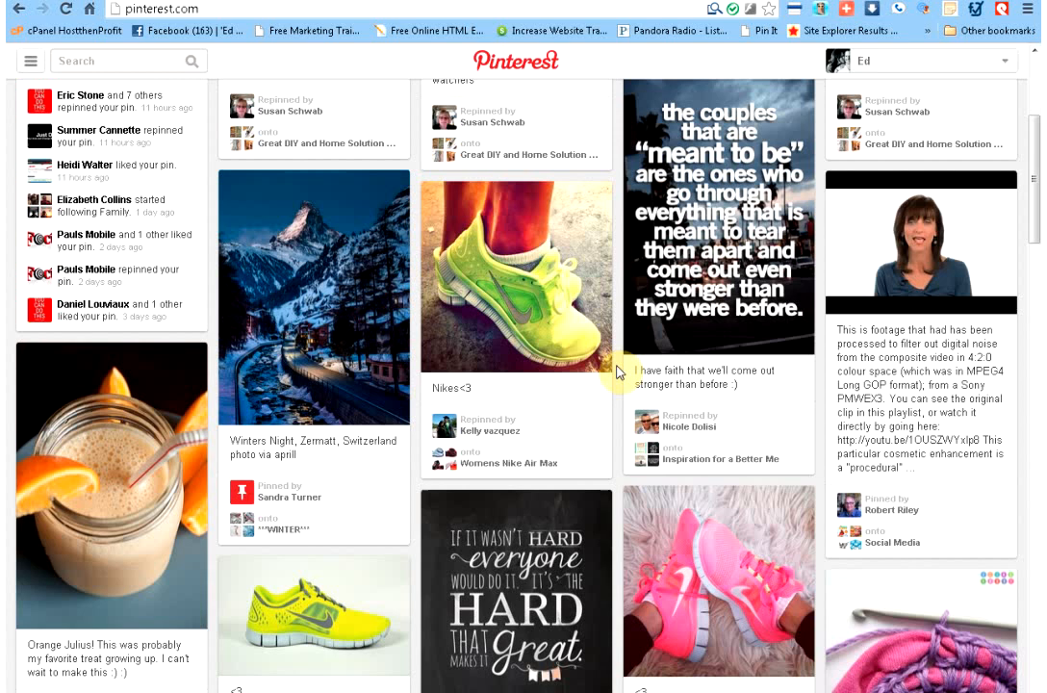
pyautogui.scroll(-3)
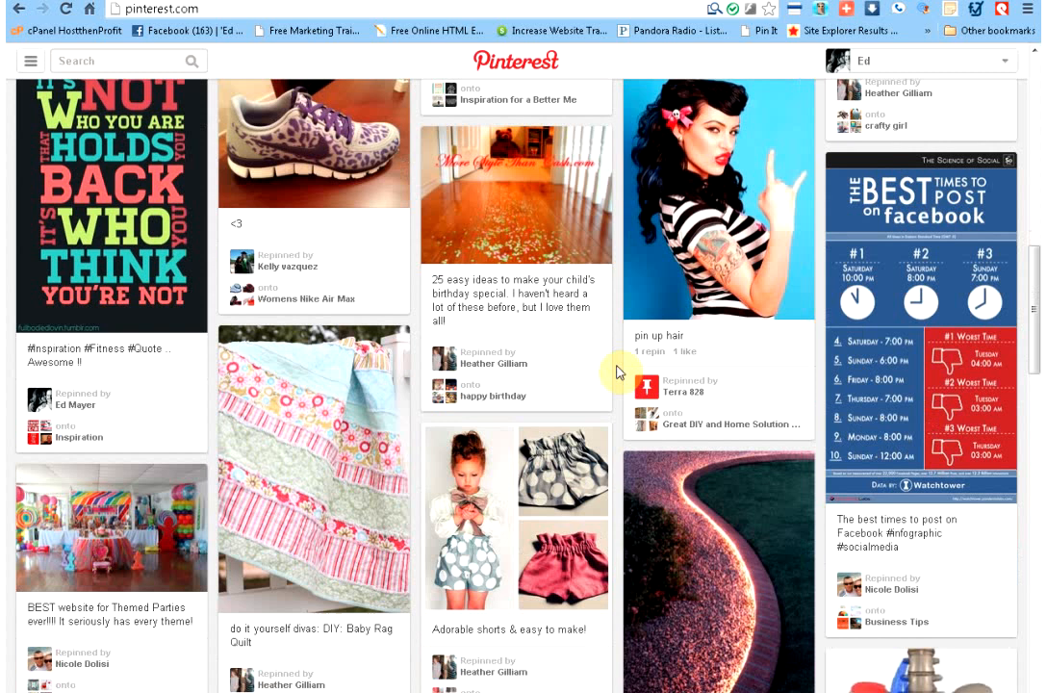
pyautogui.scroll(-3)
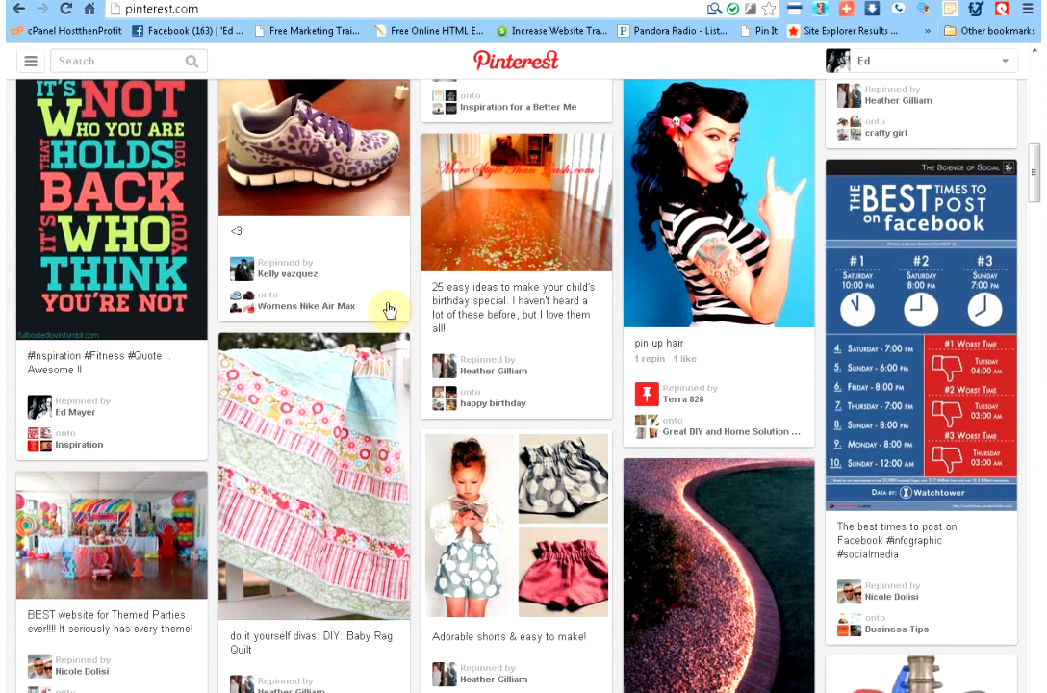
pyautogui.click(516, 60)
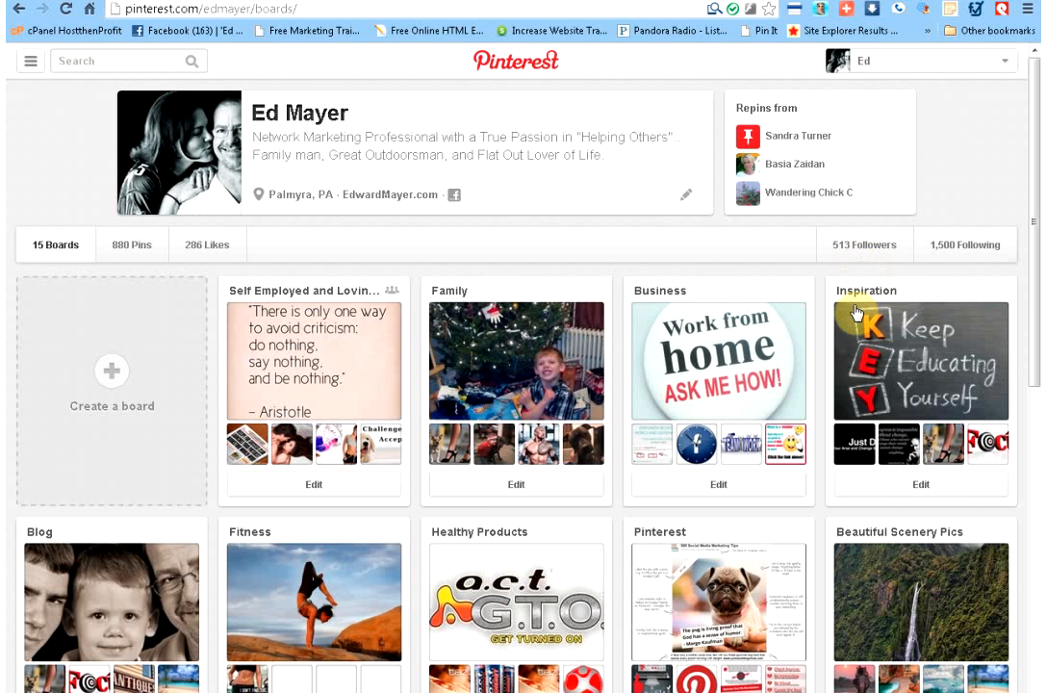
# - Open the 100% Commissions board with its $25.00 Empower Network pins
pyautogui.scroll(-3)
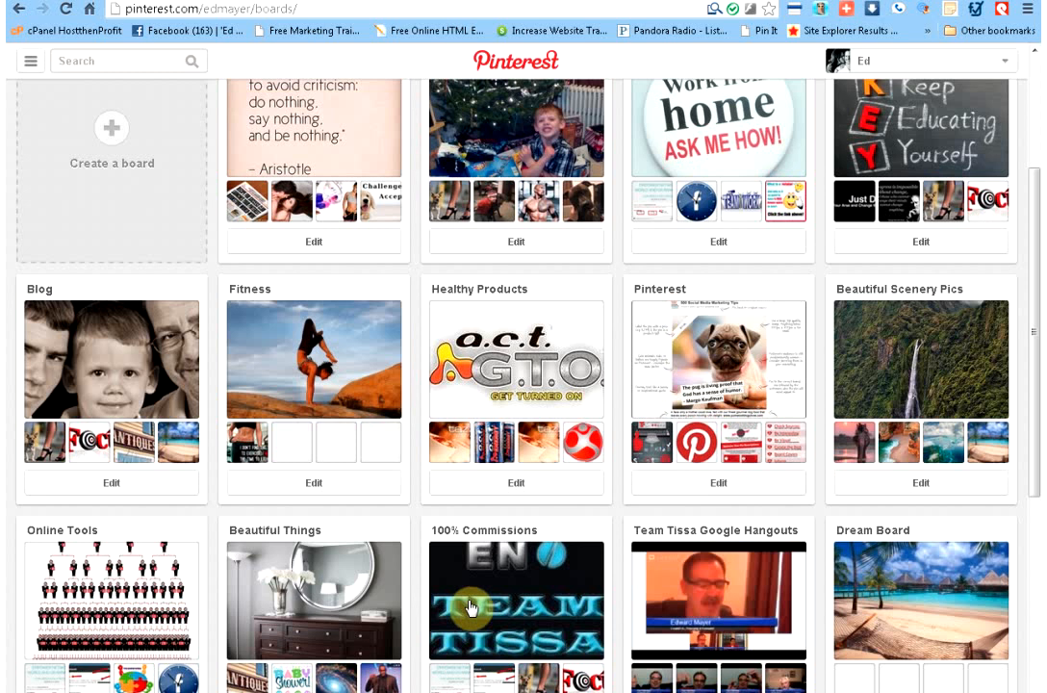
pyautogui.click(516, 601)
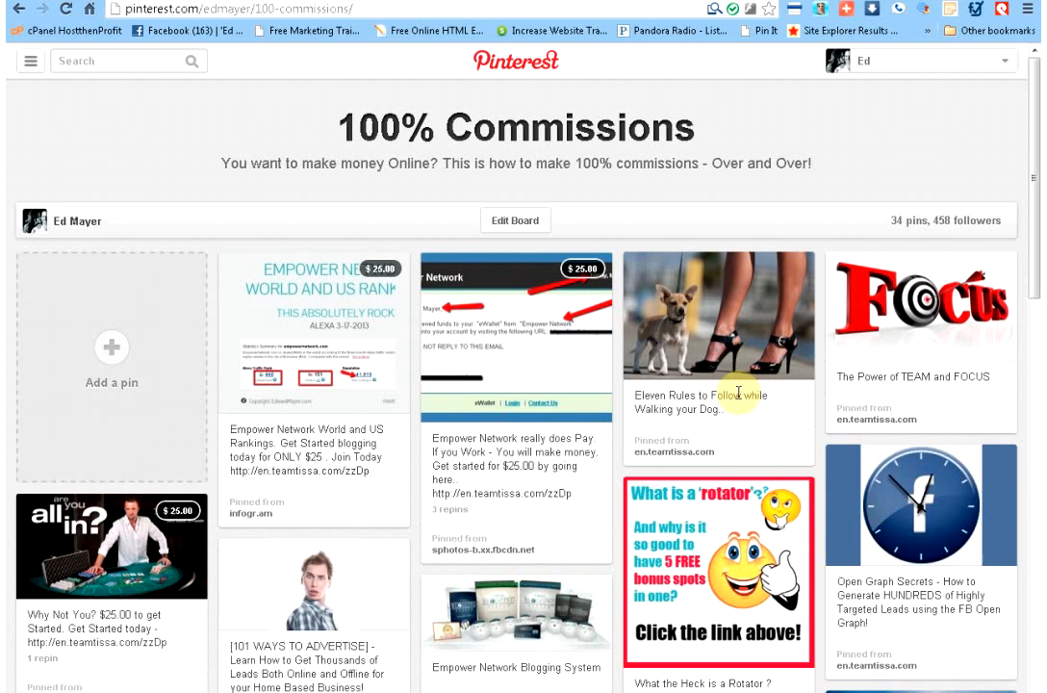
# - View the $25.00 Empower Network World and US Rankings pin in close-up
pyautogui.scroll(-3)
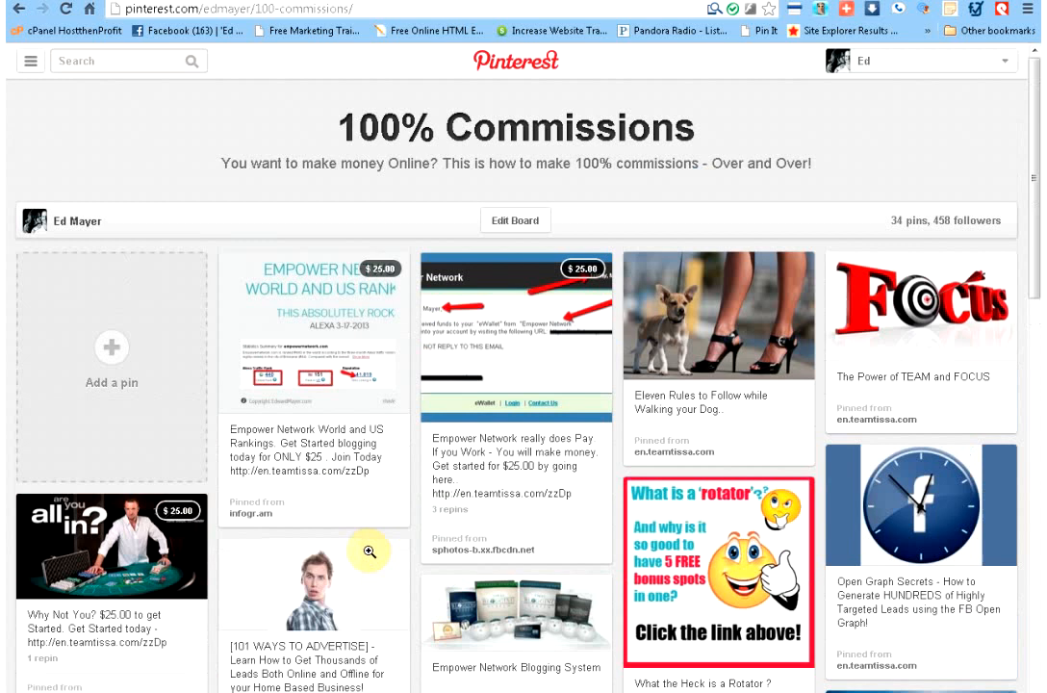
pyautogui.click(312, 328)
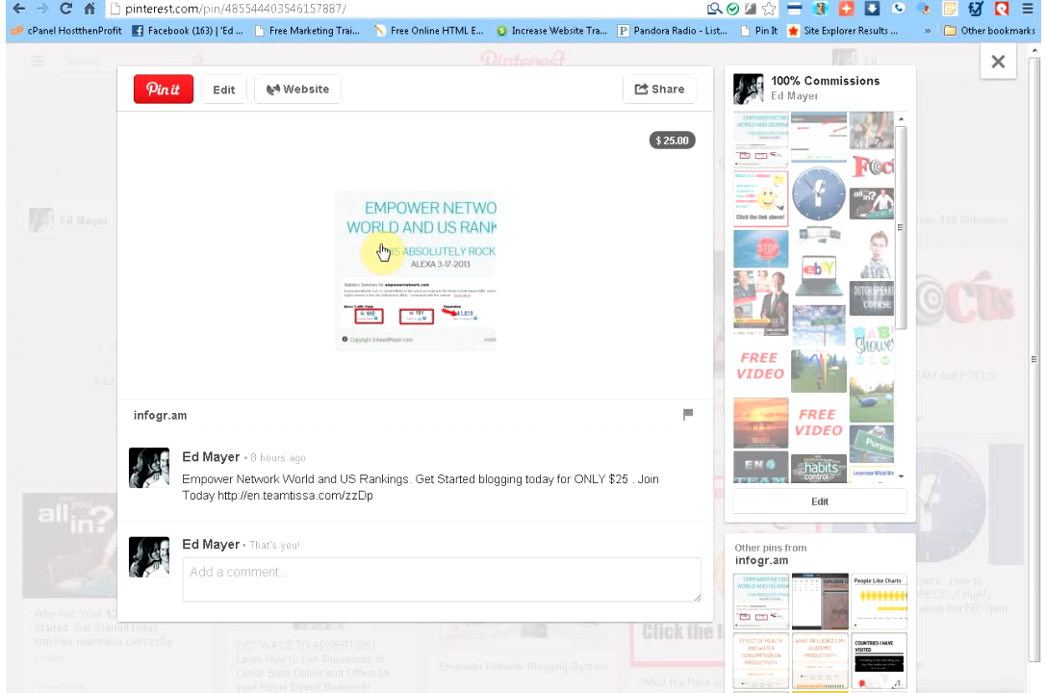
pyautogui.moveTo(362, 495)
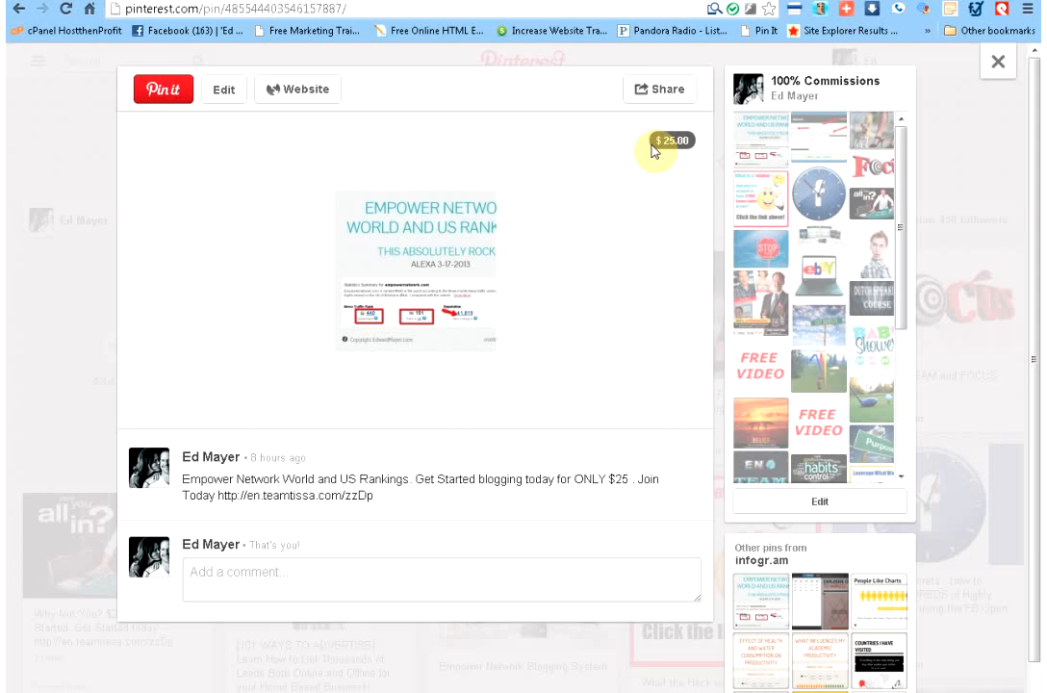
pyautogui.moveTo(296, 88)
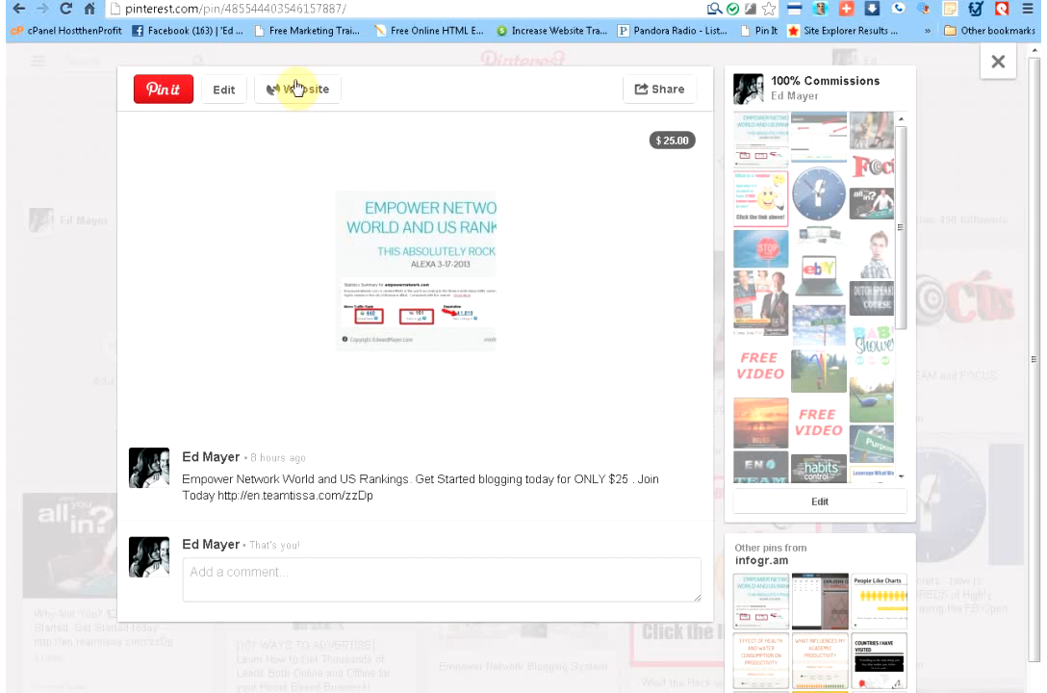
# - Dismiss the pin close-up to return to the 100% Commissions board
pyautogui.click(998, 60)
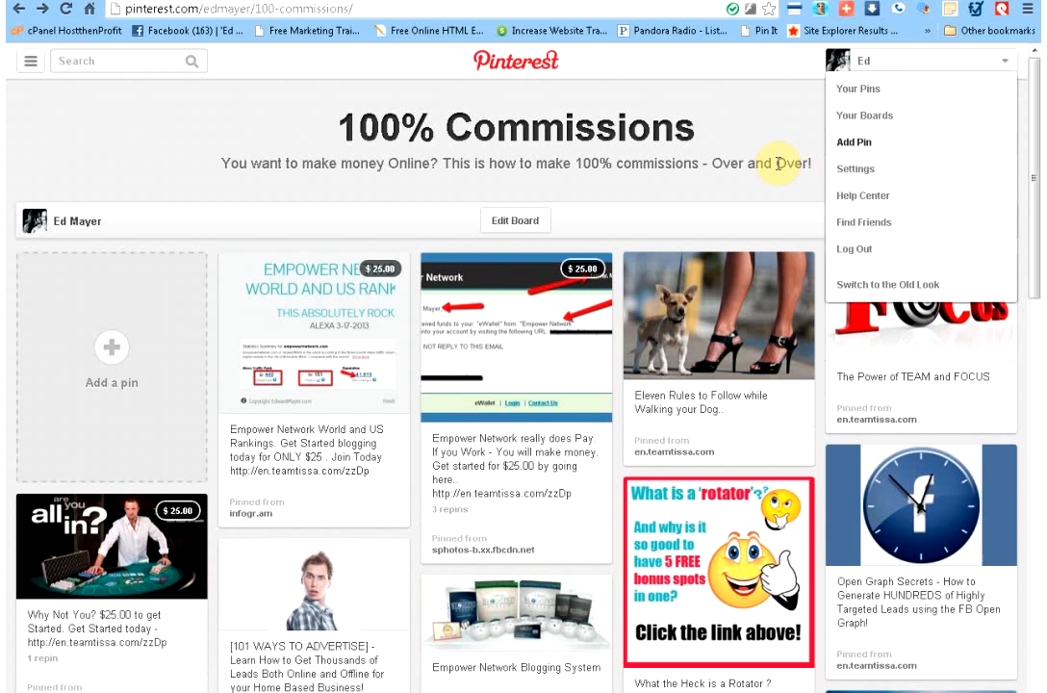
# - Return to the Pinterest home feed via the logo
pyautogui.click(516, 59)
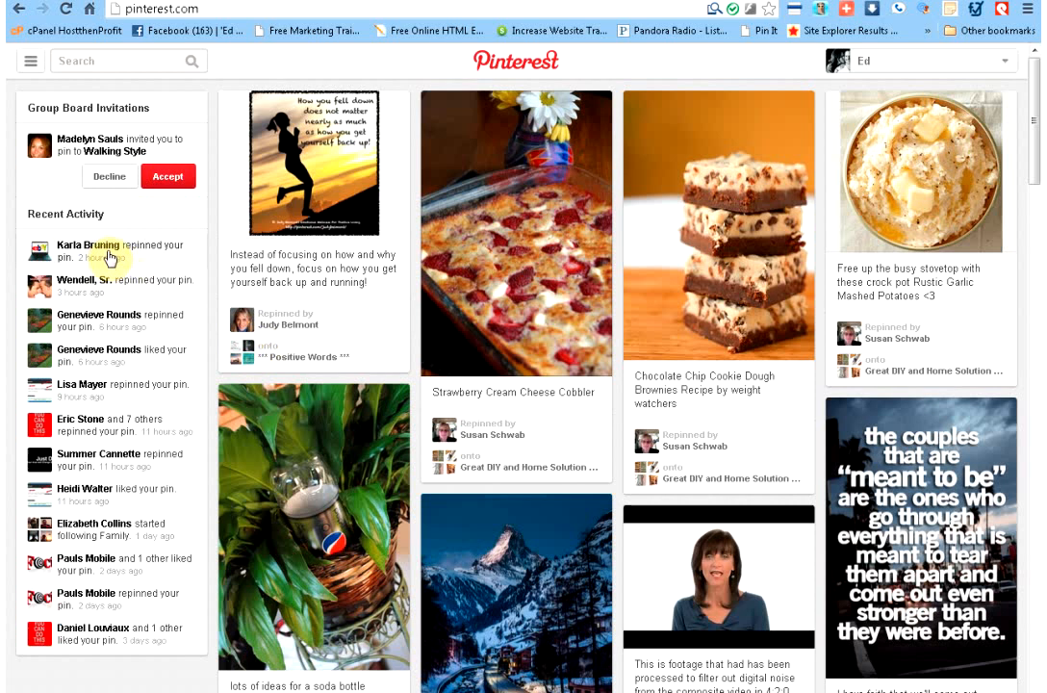
pyautogui.moveTo(70, 292)
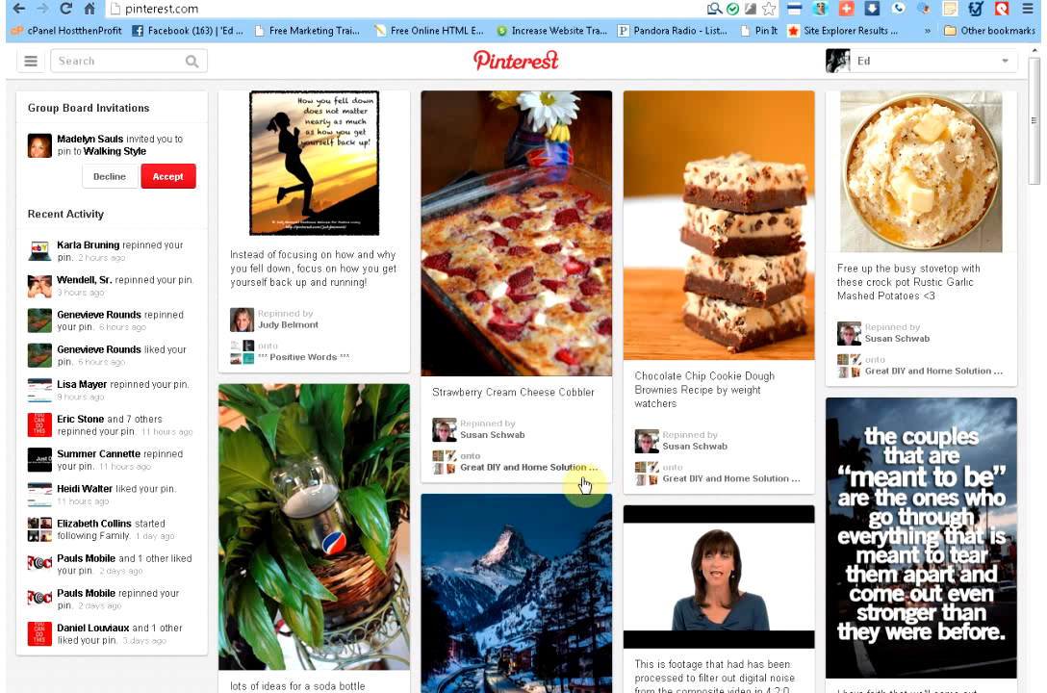
pyautogui.moveTo(512, 493)
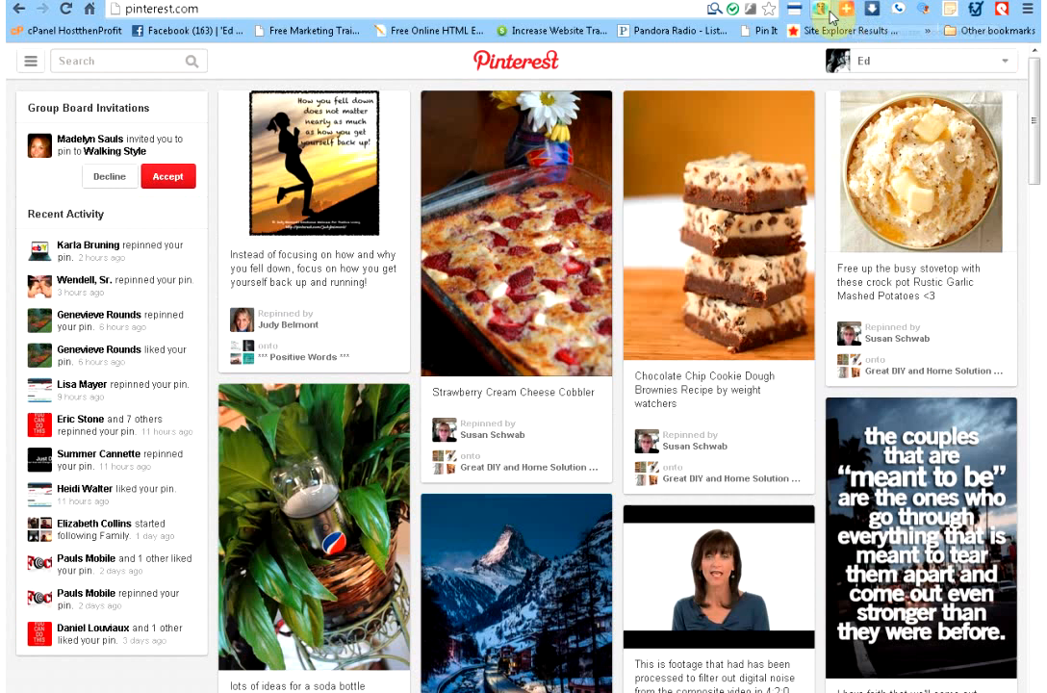
pyautogui.moveTo(820, 11)
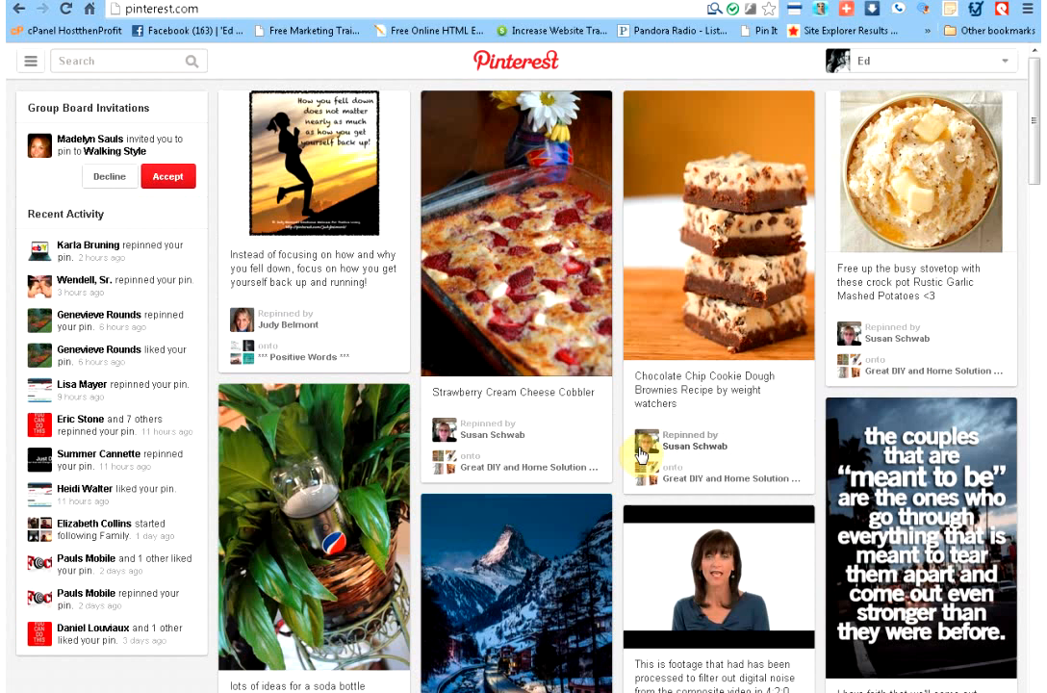
pyautogui.moveTo(643, 454)
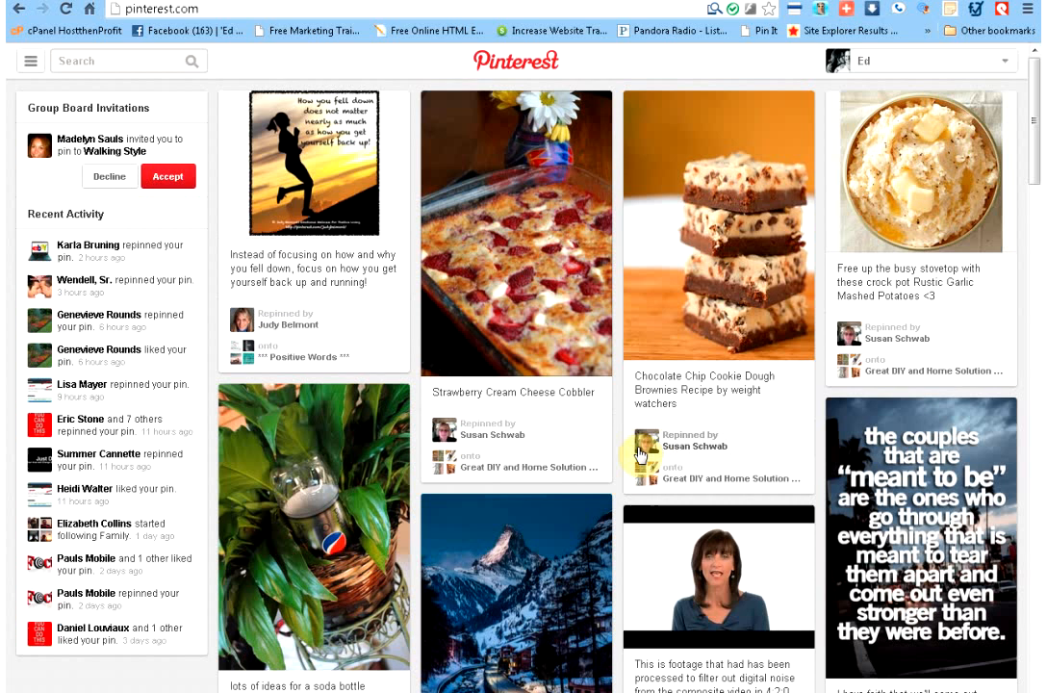
pyautogui.moveTo(539, 442)
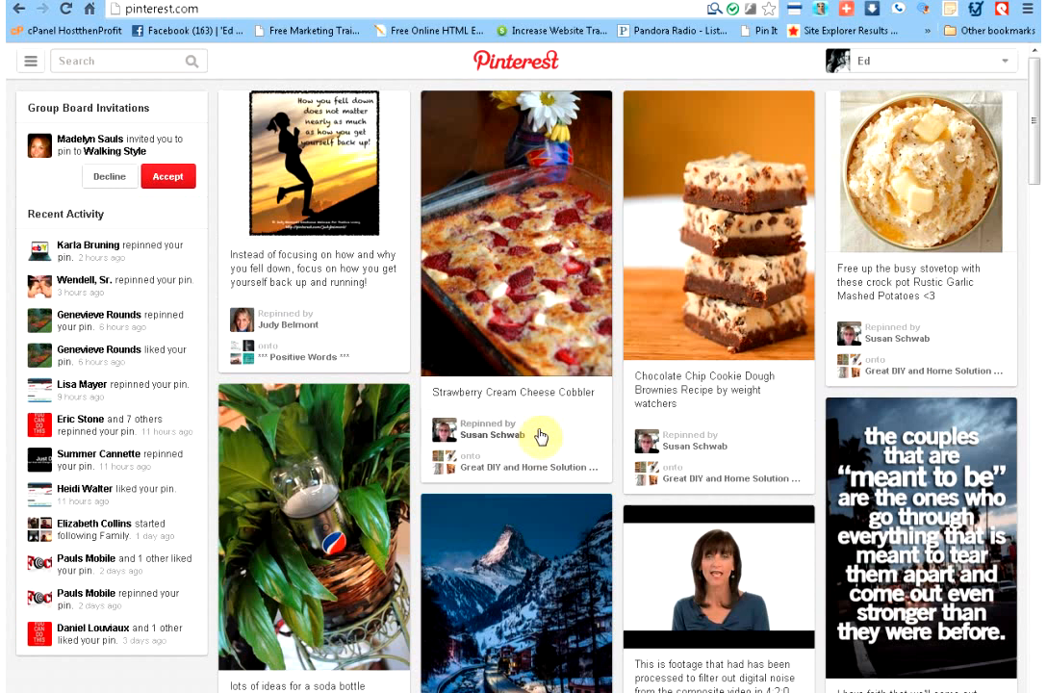
pyautogui.moveTo(562, 441)
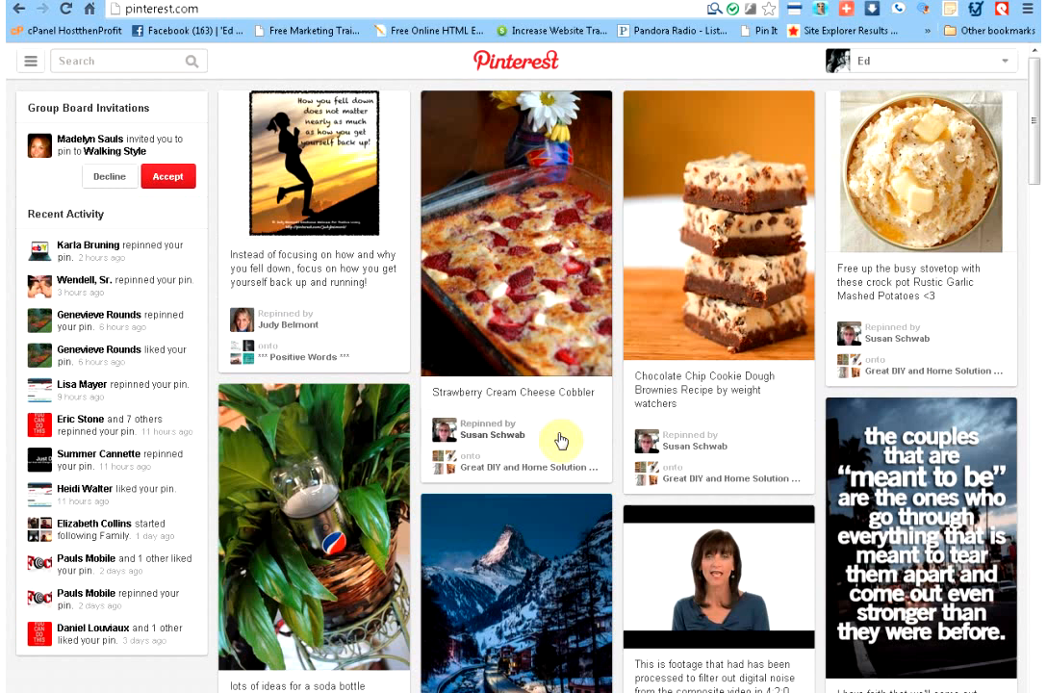
pyautogui.moveTo(570, 454)
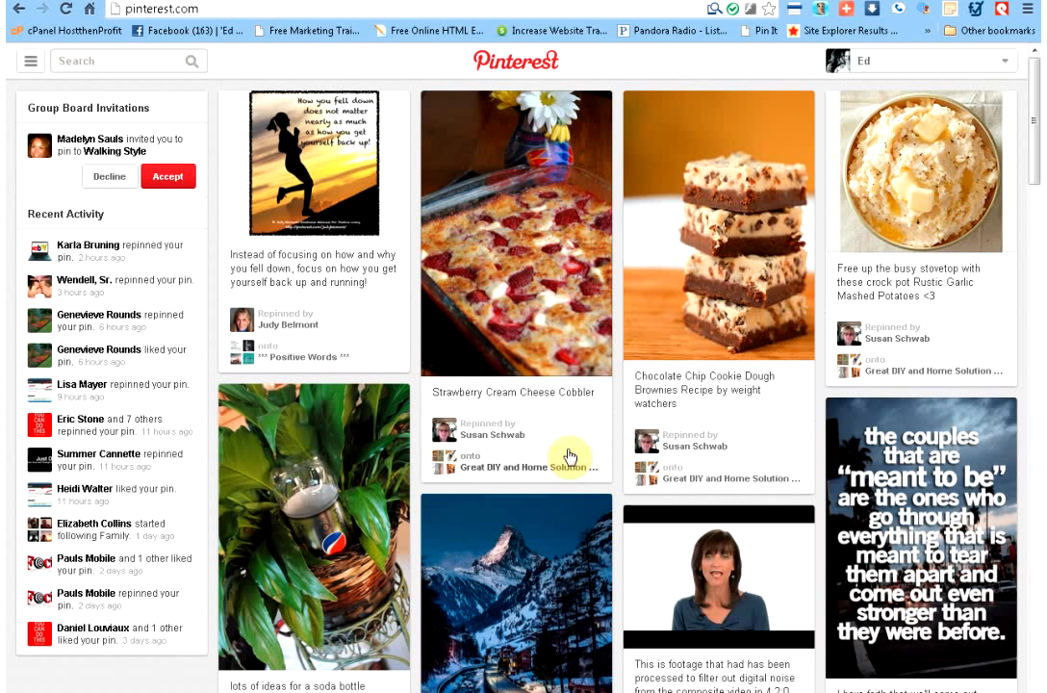
pyautogui.moveTo(562, 440)
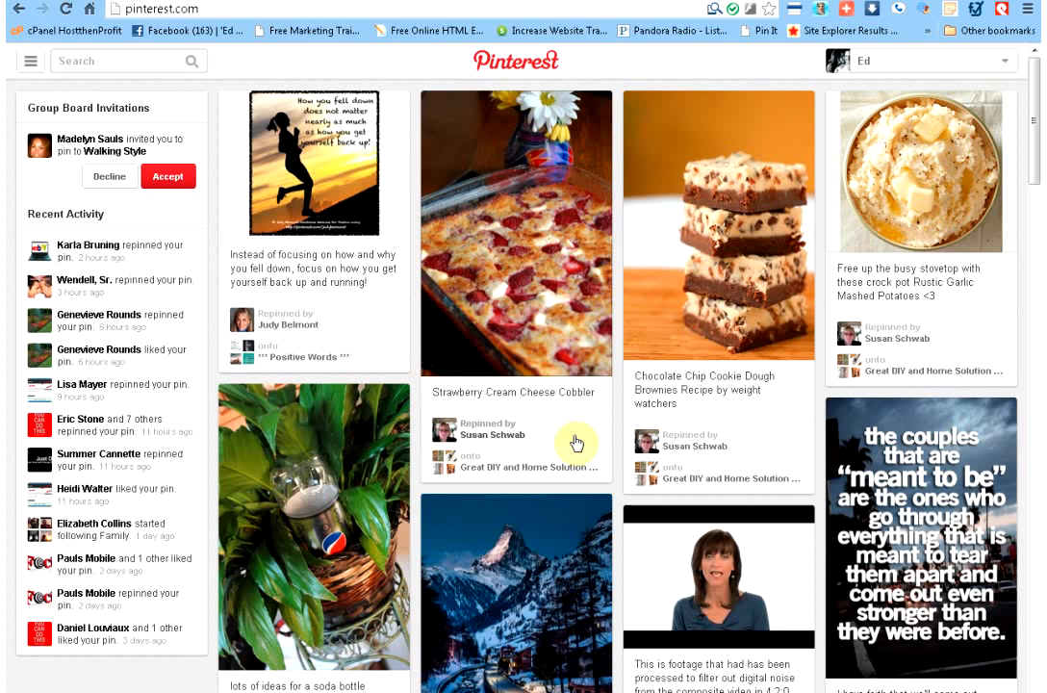
pyautogui.moveTo(547, 441)
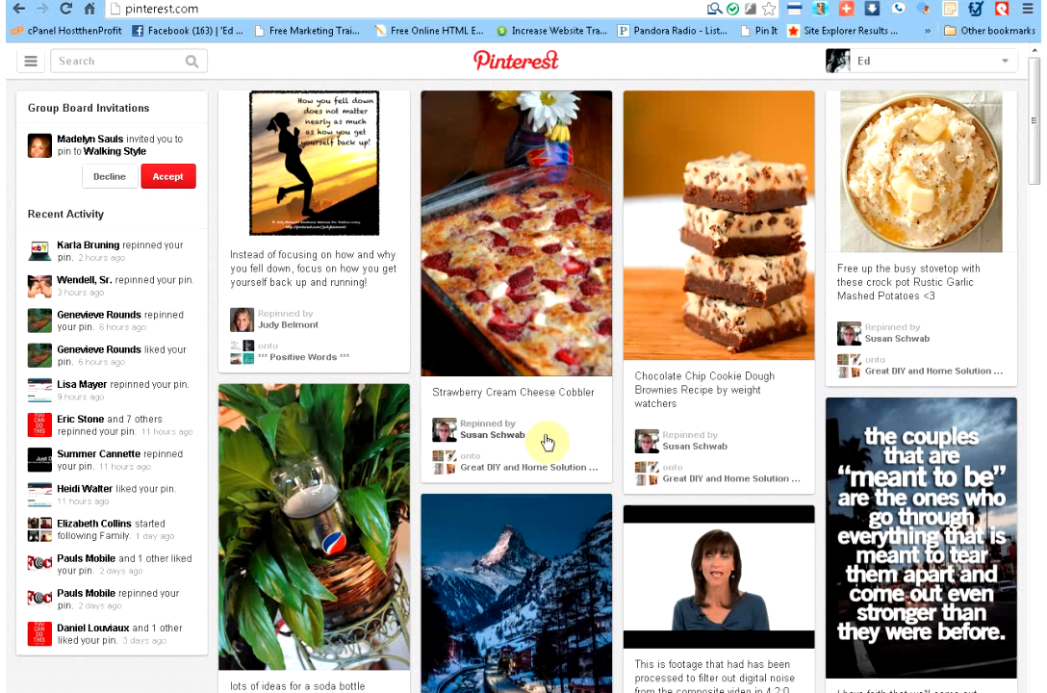